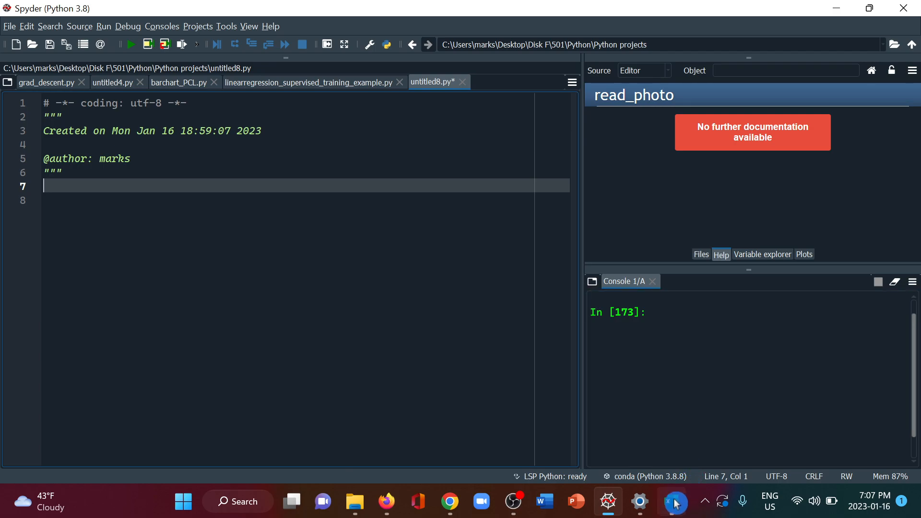
Step: Switch from the empty Spyder script to the blank Excel workbook
{"action": "left_click", "coordinate": [672, 501]}
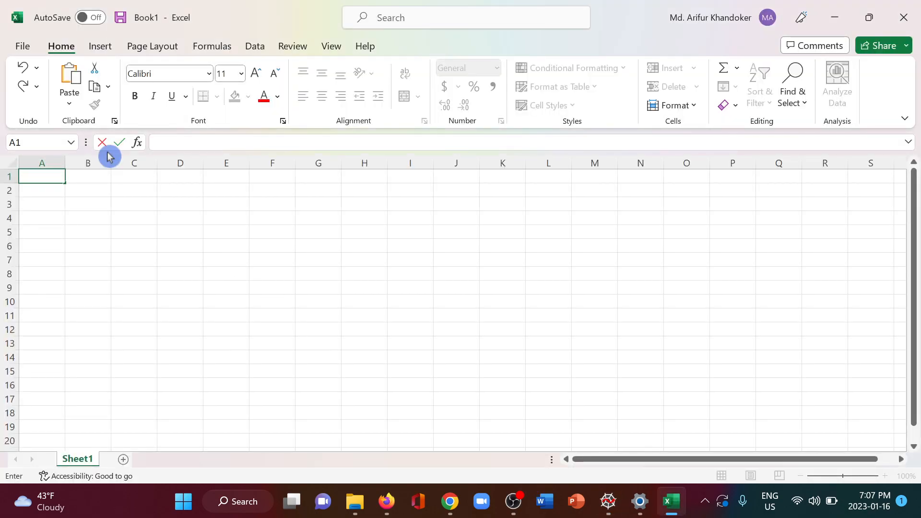
Step: Enter the headers SL No., Mat. Type, Price in row 1 and start column A with 1
{"action": "type", "text": "SL No."}
{"action": "left_click", "coordinate": [88, 176]}
{"action": "type", "text": "M"}
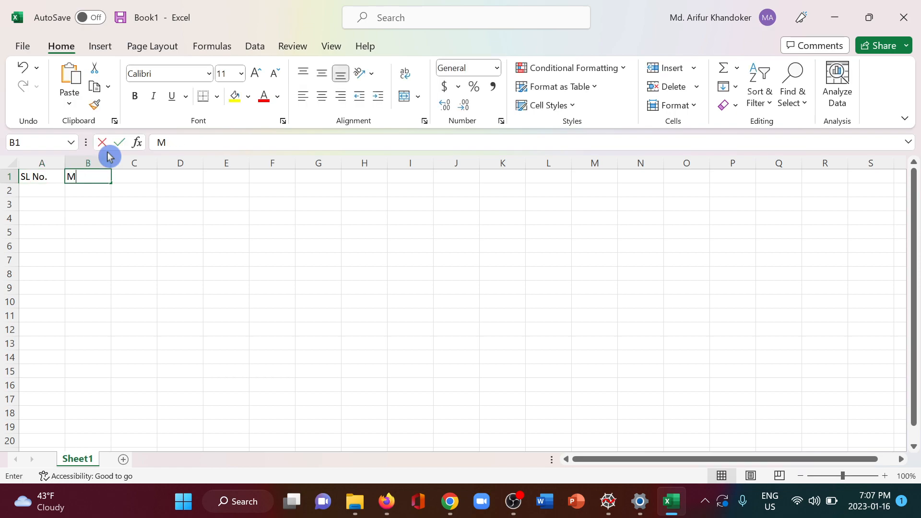
{"action": "type", "text": "at. Typ"}
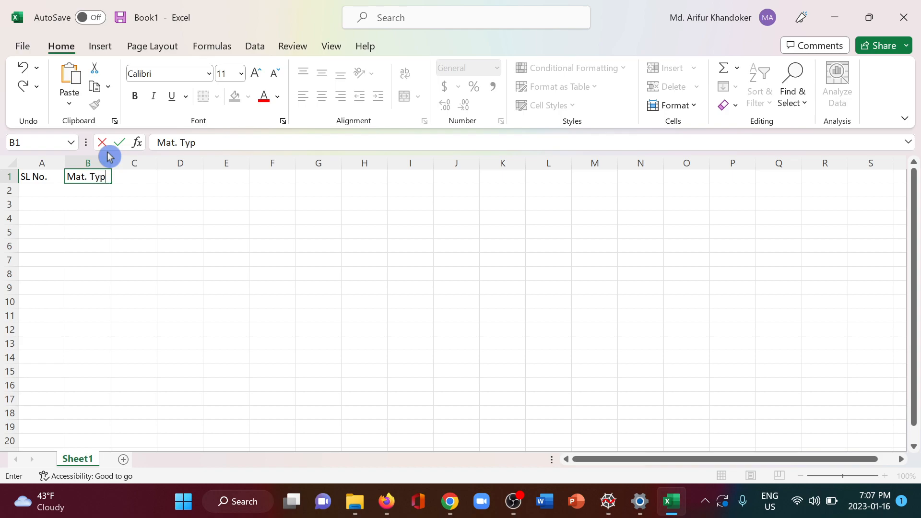
{"action": "key", "text": "Tab"}
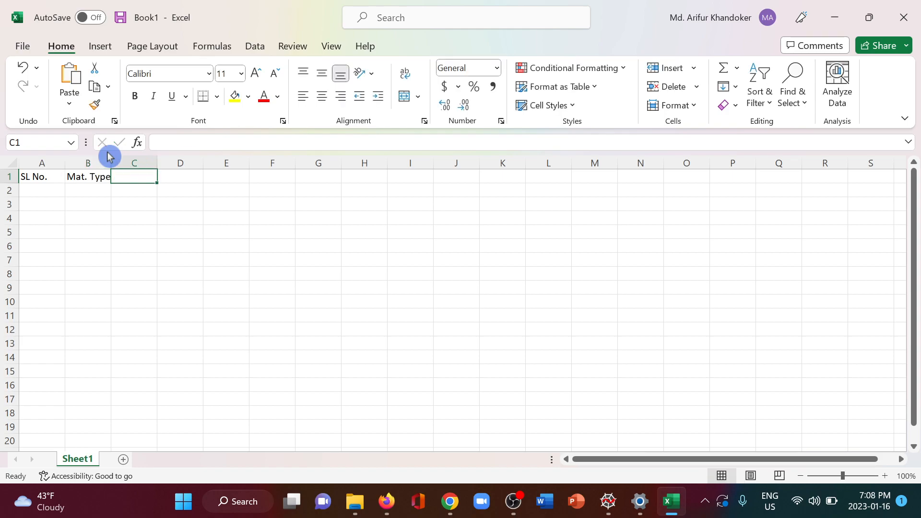
{"action": "type", "text": "Price"}
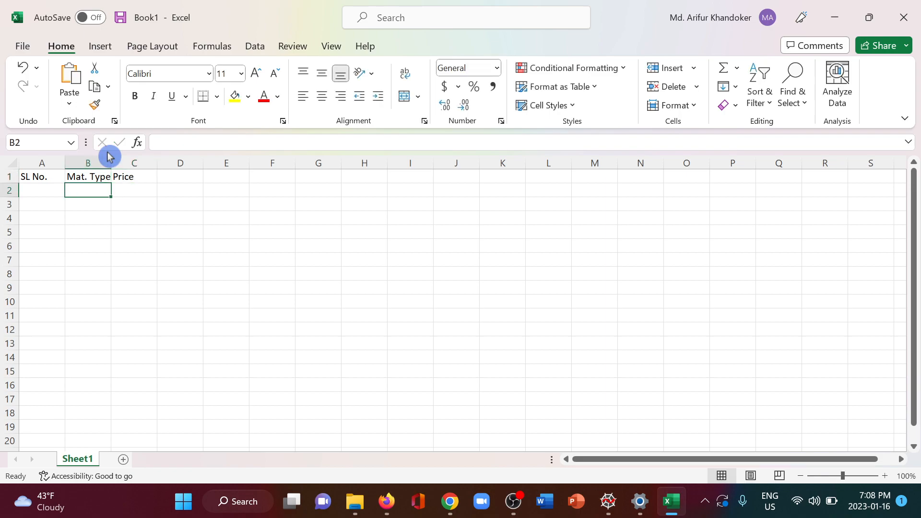
{"action": "type", "text": "1"}
{"action": "left_click", "coordinate": [43, 218]}
{"action": "type", "text": "3"}
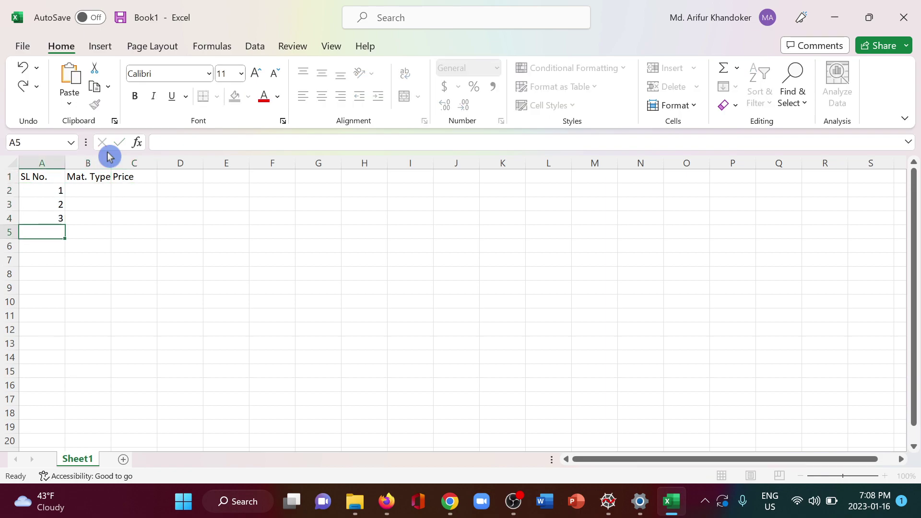
Step: Fill the rows with material types CRS, ALUM, SS and prices 100, 200, 300
{"action": "left_click", "coordinate": [88, 190]}
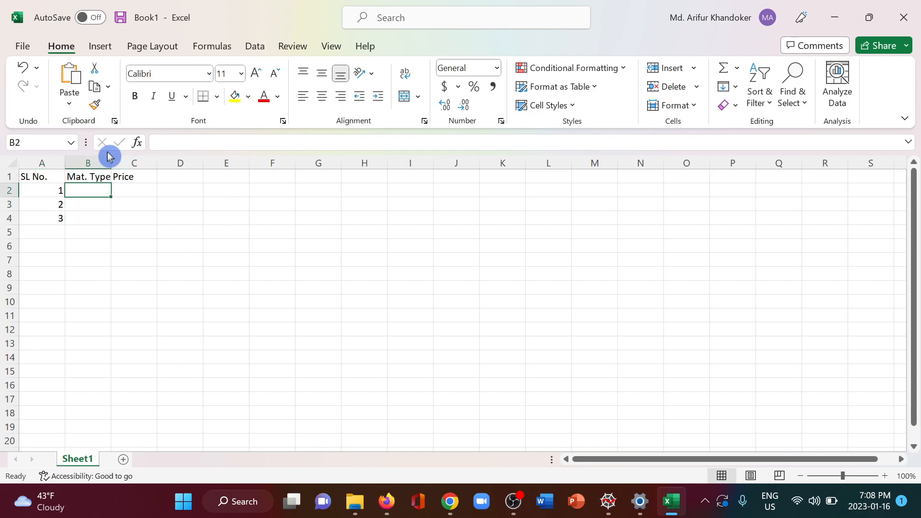
{"action": "type", "text": "CRS"}
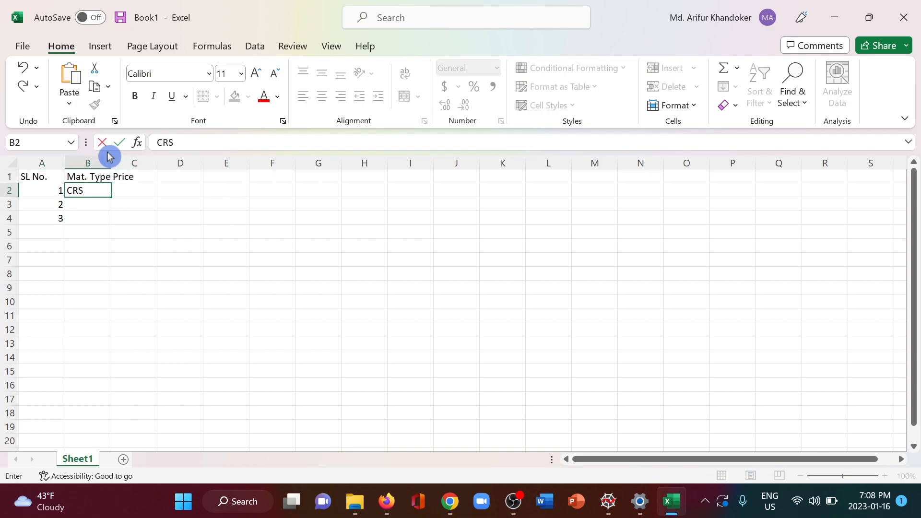
{"action": "key", "text": "Enter"}
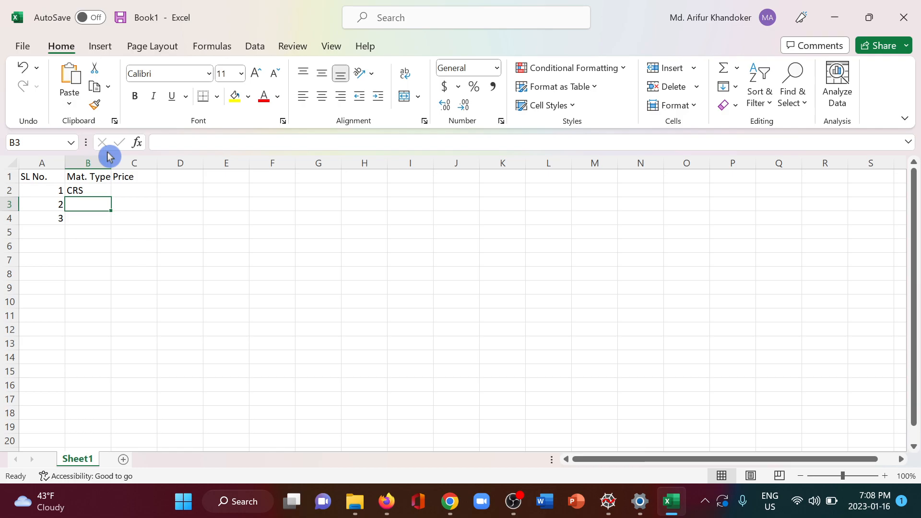
{"action": "type", "text": "ALUM"}
{"action": "left_click", "coordinate": [88, 217]}
{"action": "type", "text": "SS"}
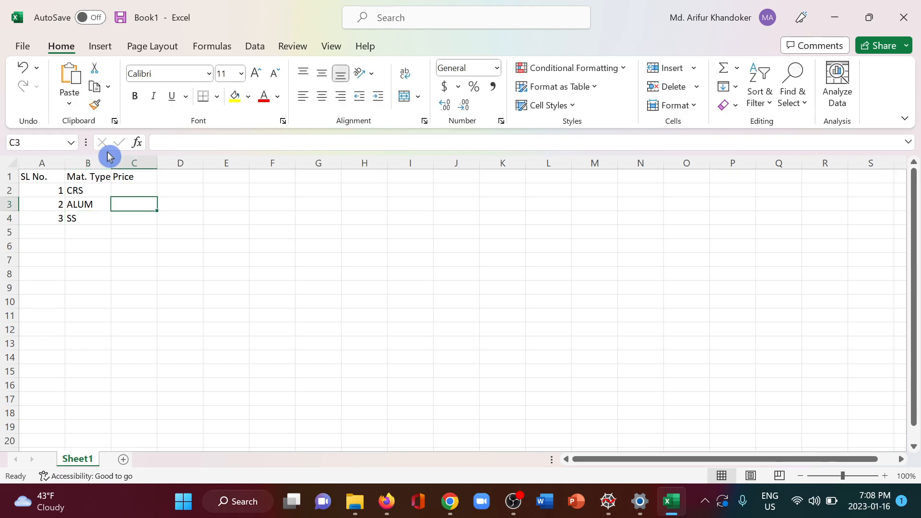
{"action": "type", "text": "100"}
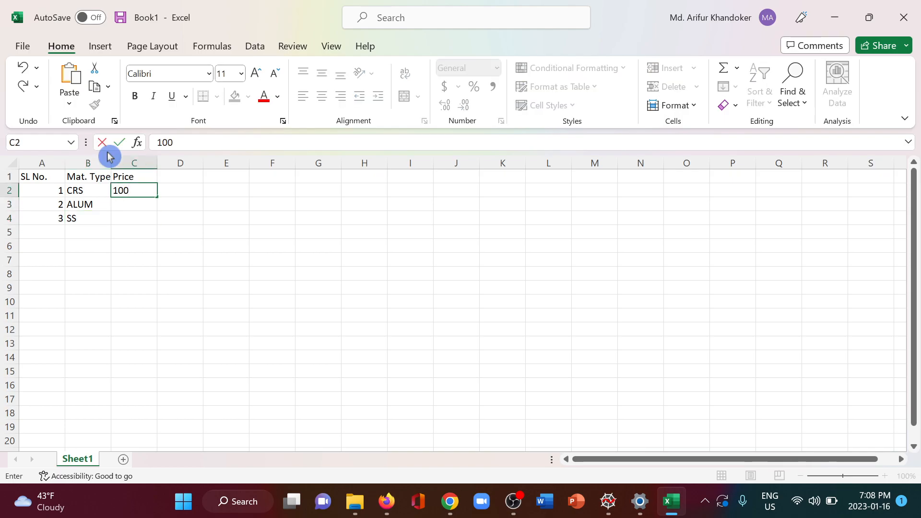
{"action": "type", "text": "200"}
{"action": "left_click", "coordinate": [135, 218]}
{"action": "type", "text": "300"}
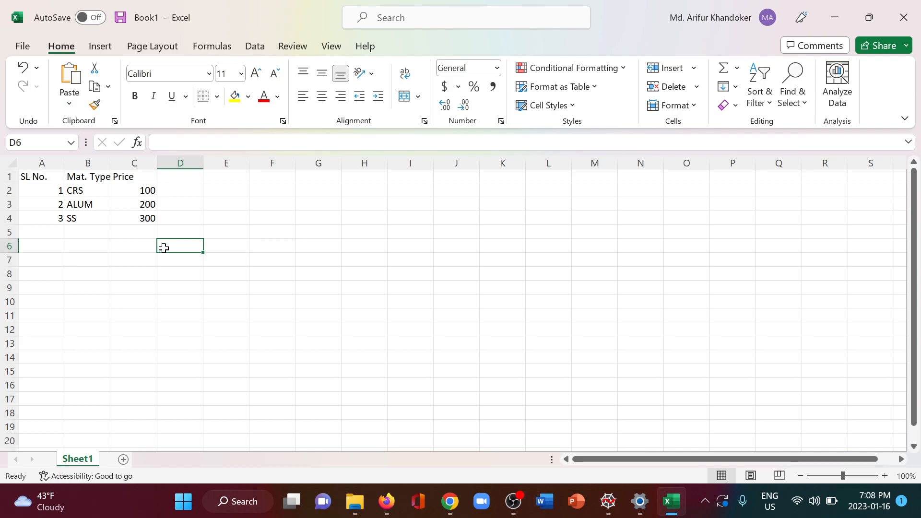
{"action": "mouse_move", "coordinate": [61, 196]}
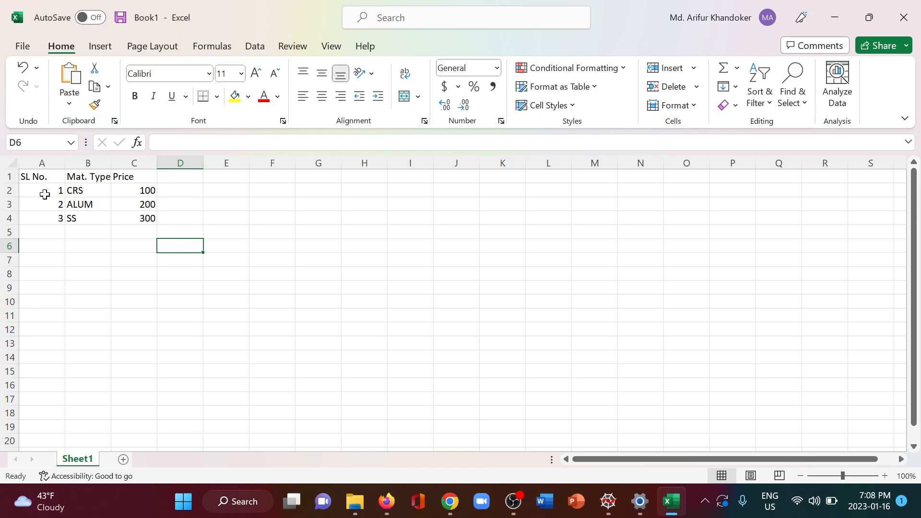
{"action": "mouse_move", "coordinate": [59, 199]}
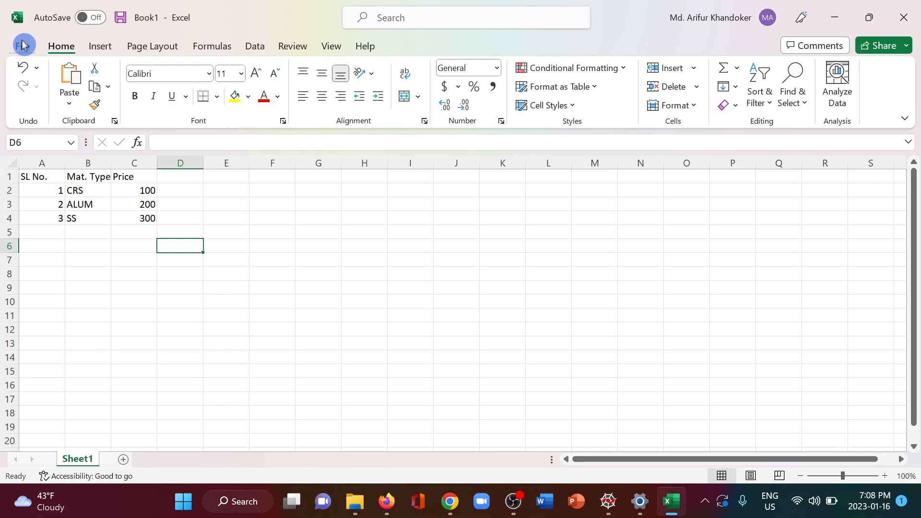
Step: Reach Excel's Save As browse dialog for the new table
{"action": "left_click", "coordinate": [21, 44]}
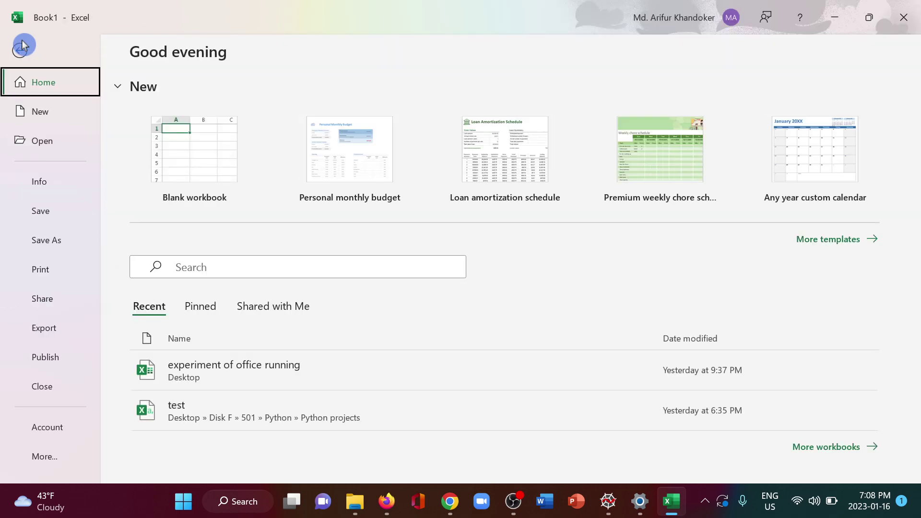
{"action": "left_click", "coordinate": [46, 240]}
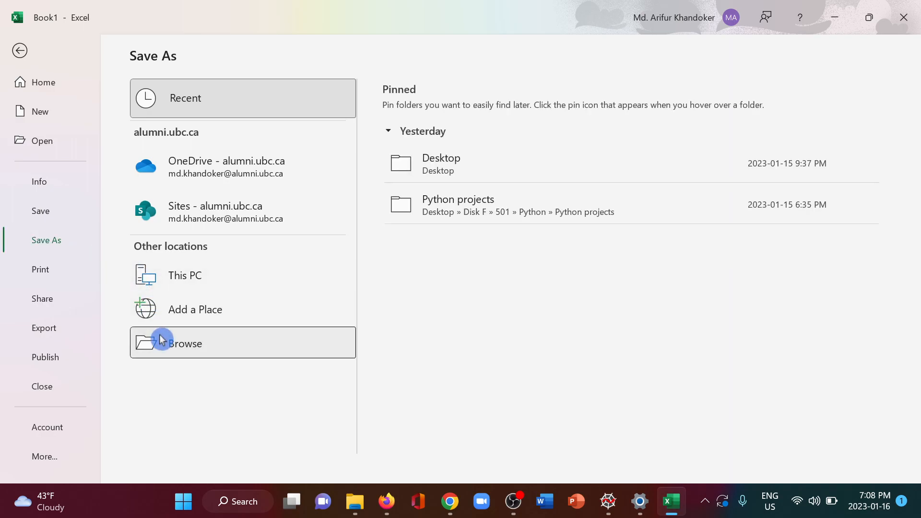
{"action": "left_click", "coordinate": [161, 341]}
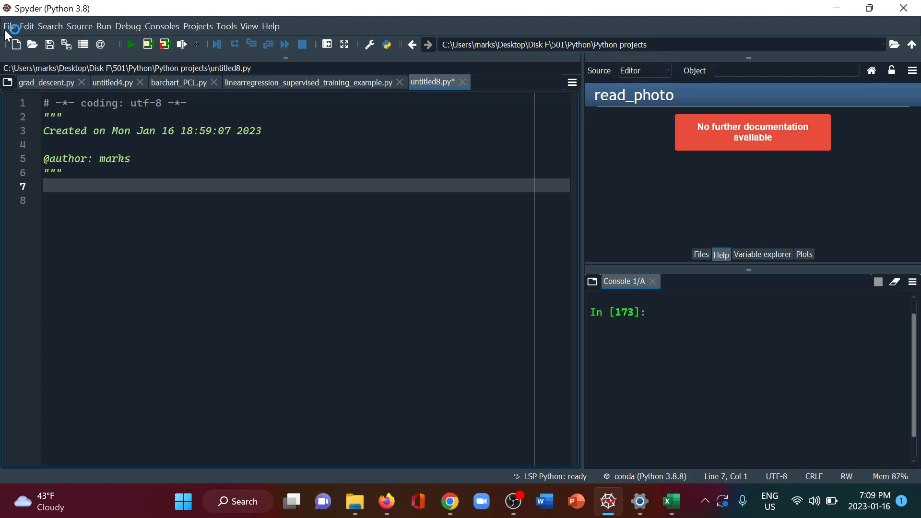
Step: Use Spyder's Save copy as dialog to reveal the Python projects folder path as text
{"action": "left_click", "coordinate": [17, 25]}
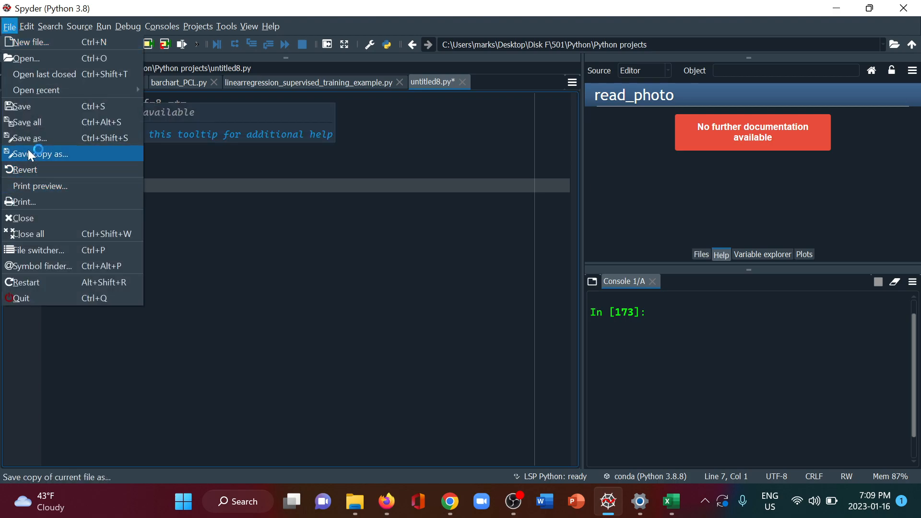
{"action": "left_click", "coordinate": [37, 154]}
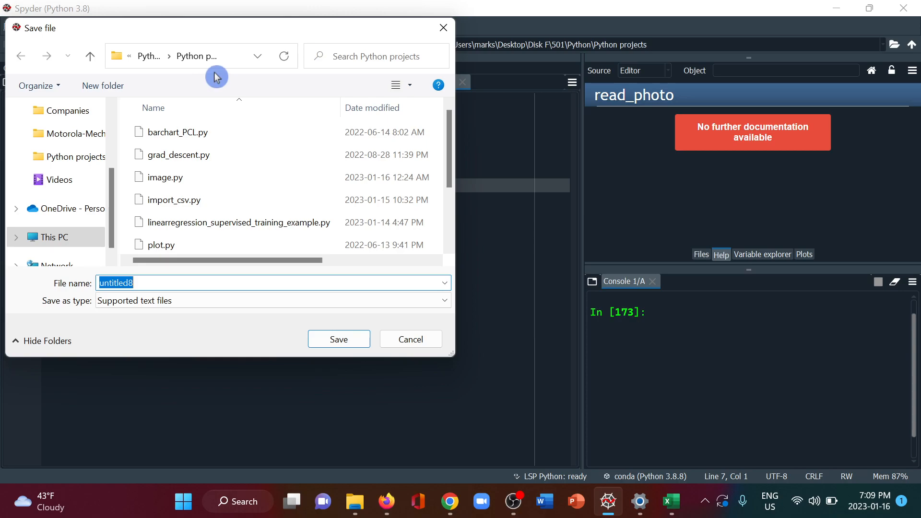
{"action": "left_click", "coordinate": [215, 56]}
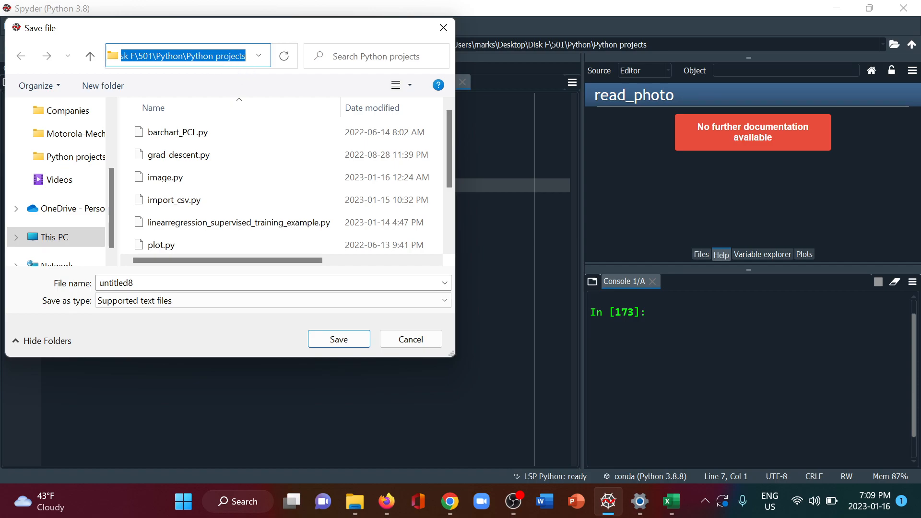
{"action": "left_click", "coordinate": [411, 340]}
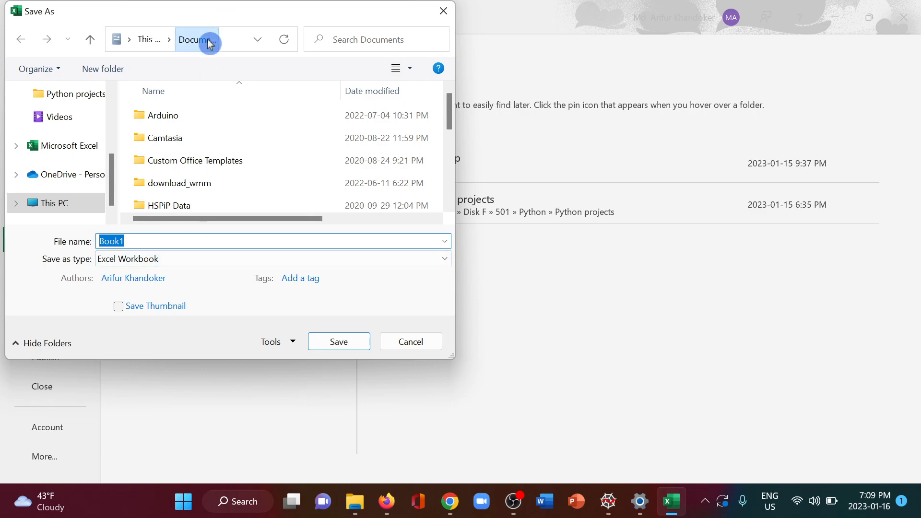
Step: Navigate to the Python projects folder and name the file test1
{"action": "left_click", "coordinate": [210, 42]}
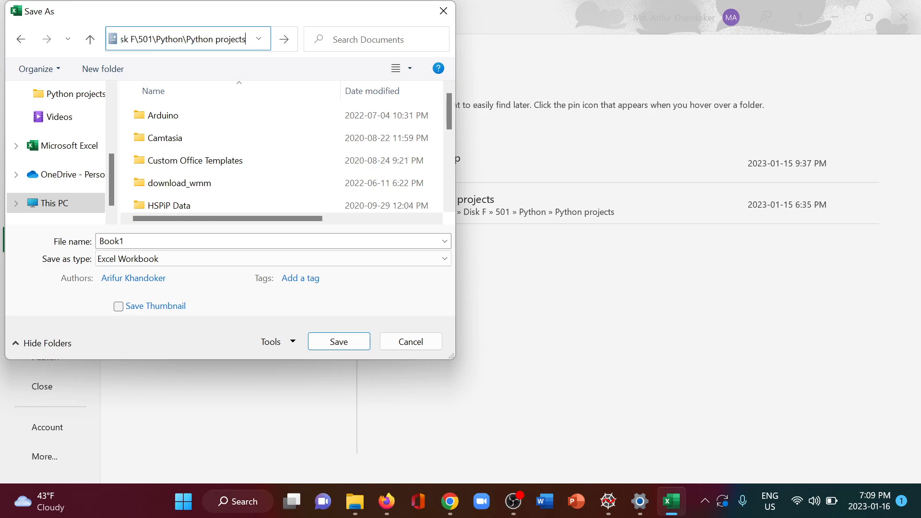
{"action": "key", "text": "Enter"}
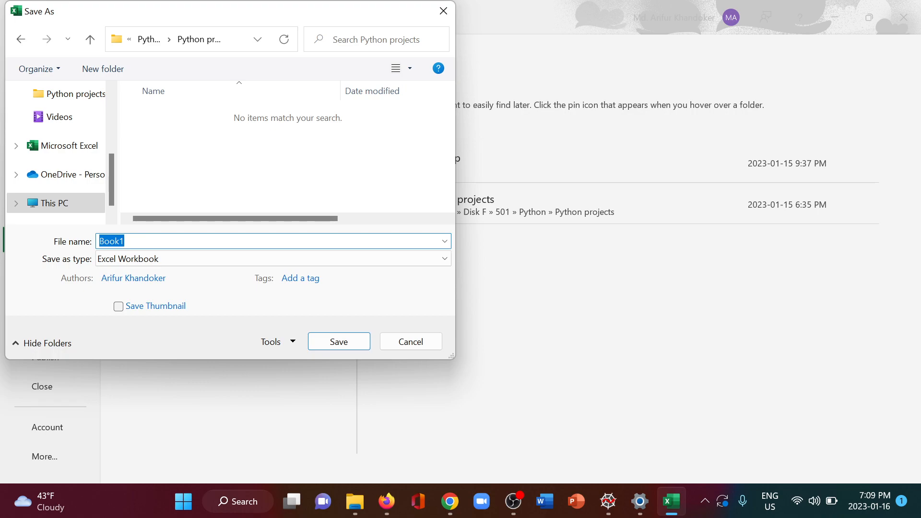
{"action": "type", "text": "T"}
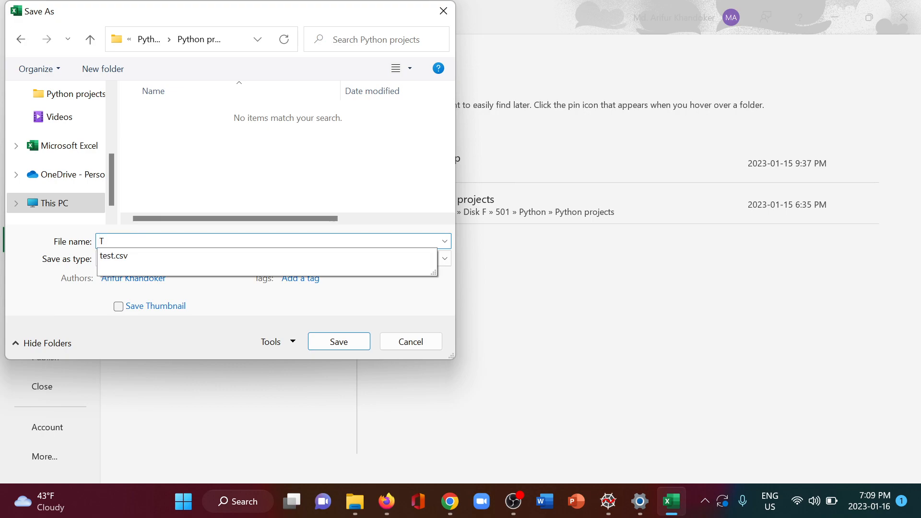
{"action": "type", "text": "es"}
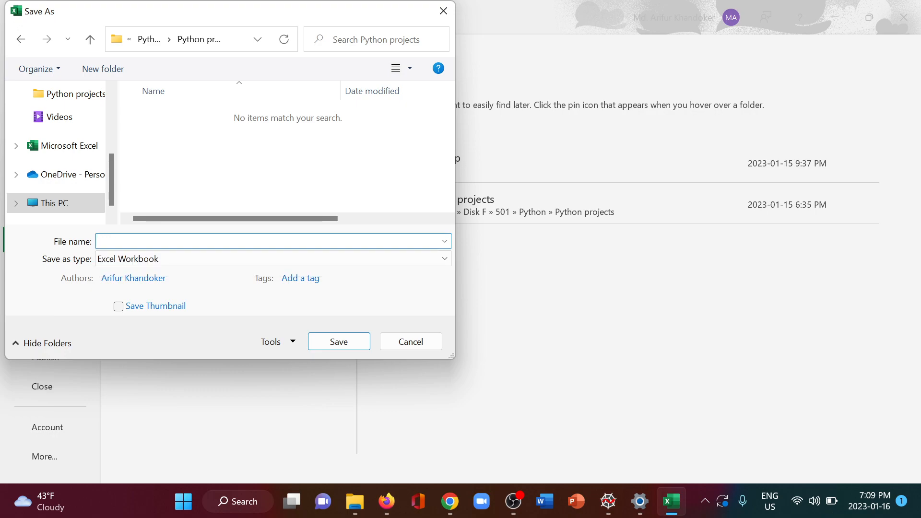
{"action": "type", "text": "test1"}
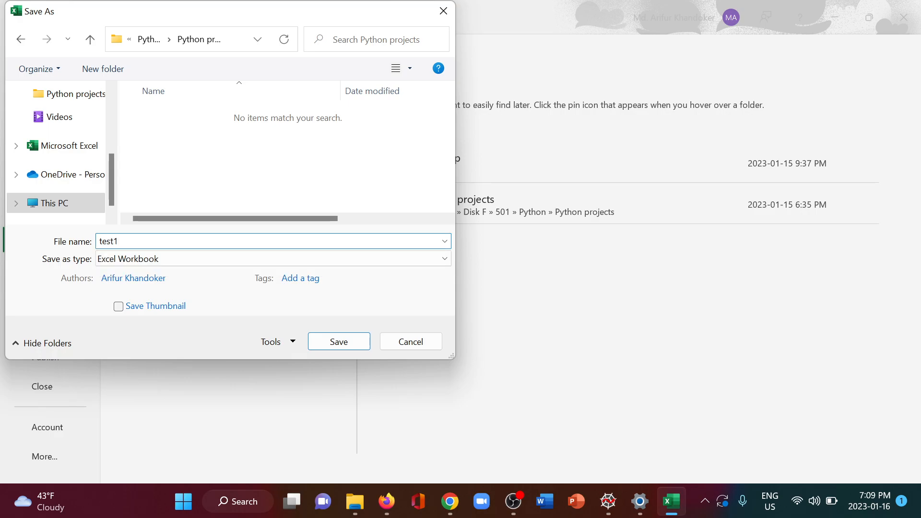
Step: Save the workbook as test1 in CSV (Comma delimited) format
{"action": "left_click", "coordinate": [339, 341]}
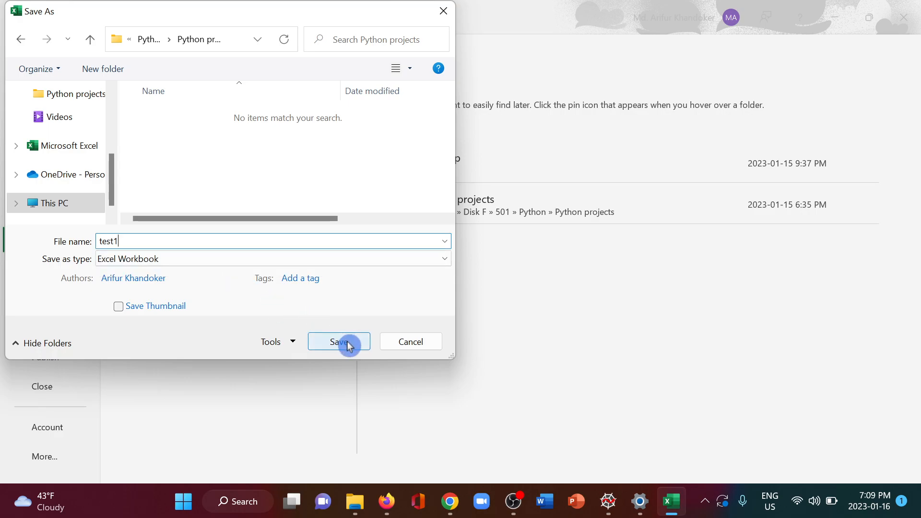
{"action": "left_click", "coordinate": [444, 259]}
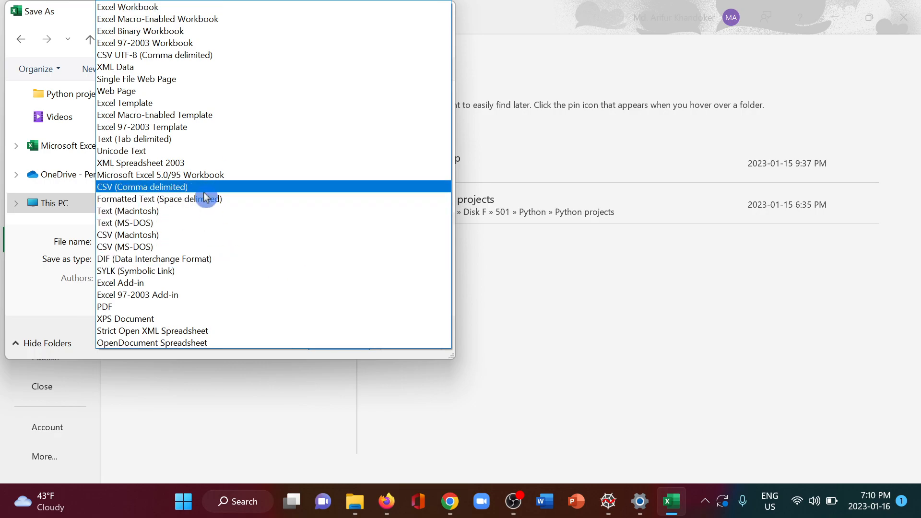
{"action": "left_click", "coordinate": [141, 186]}
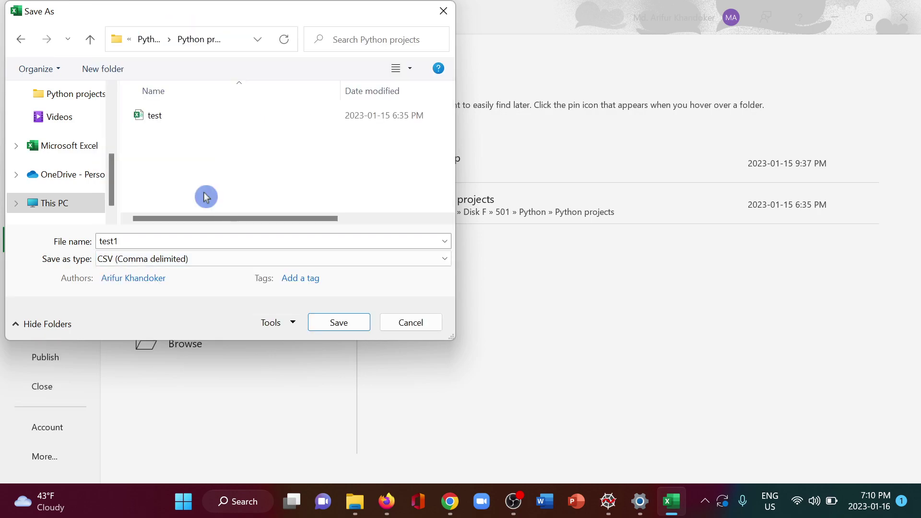
{"action": "left_click", "coordinate": [410, 322]}
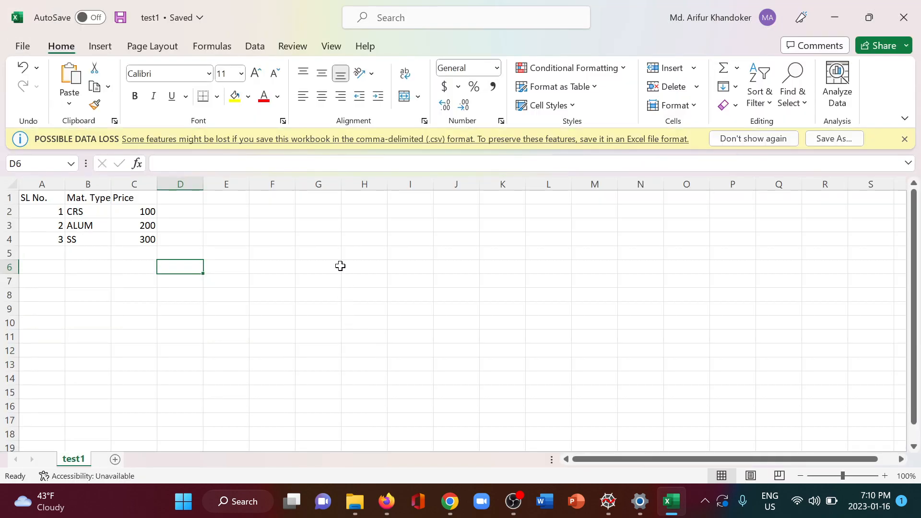
{"action": "mouse_move", "coordinate": [827, 33]}
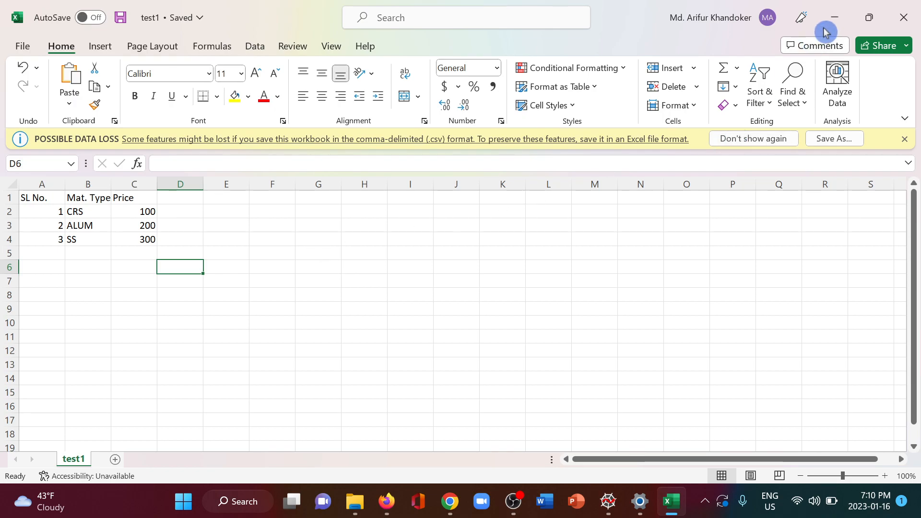
Step: Minimize Excel so the Spyder editor is showing again
{"action": "left_click", "coordinate": [609, 500]}
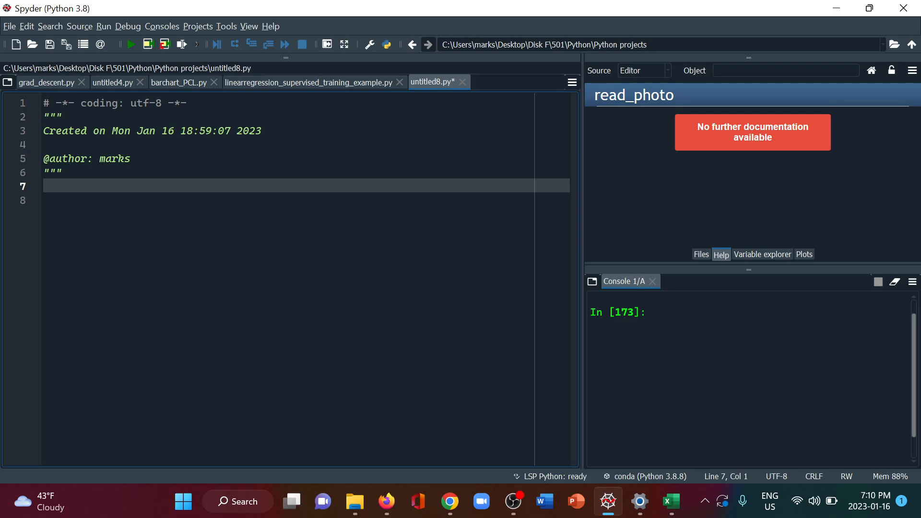
Step: Write import pandas as pd followed by a .read_csv("") call with an empty quoted path
{"action": "type", "text": "i"}
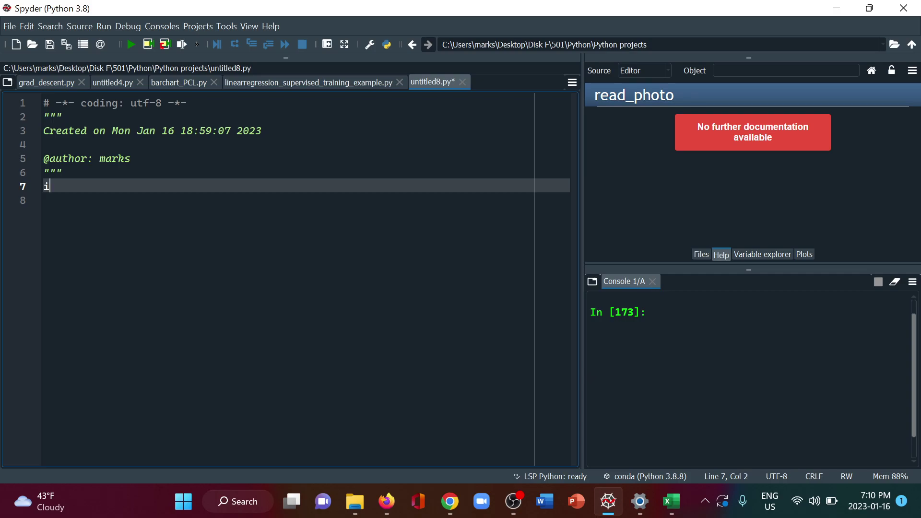
{"action": "type", "text": "mport pa"}
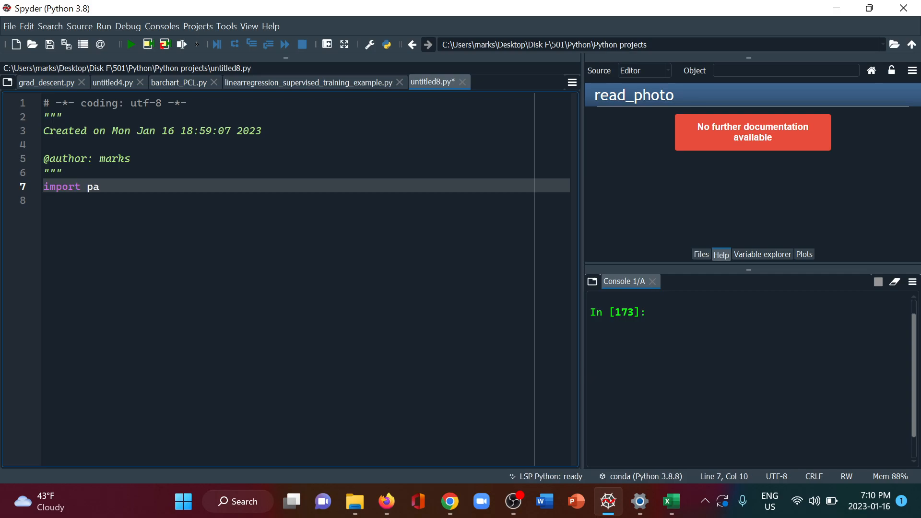
{"action": "type", "text": "ndas as pd"}
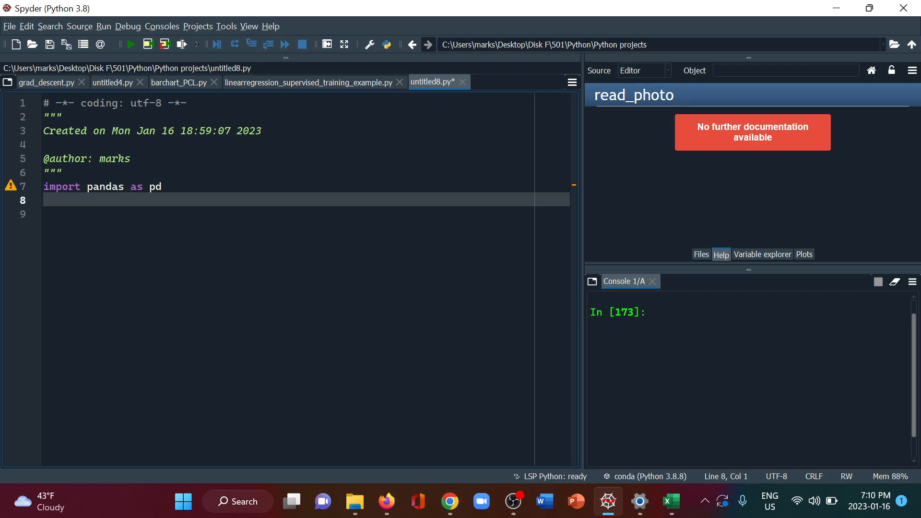
{"action": "type", "text": ".rea"}
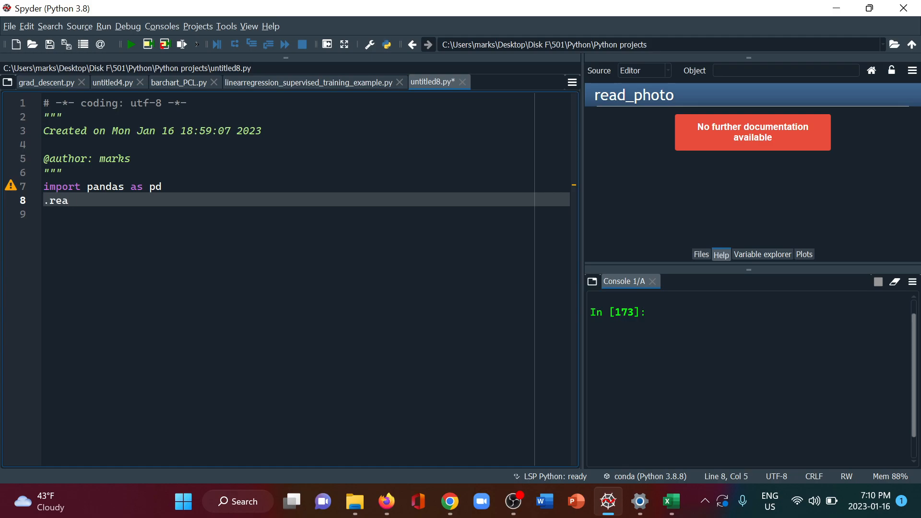
{"action": "type", "text": "d"}
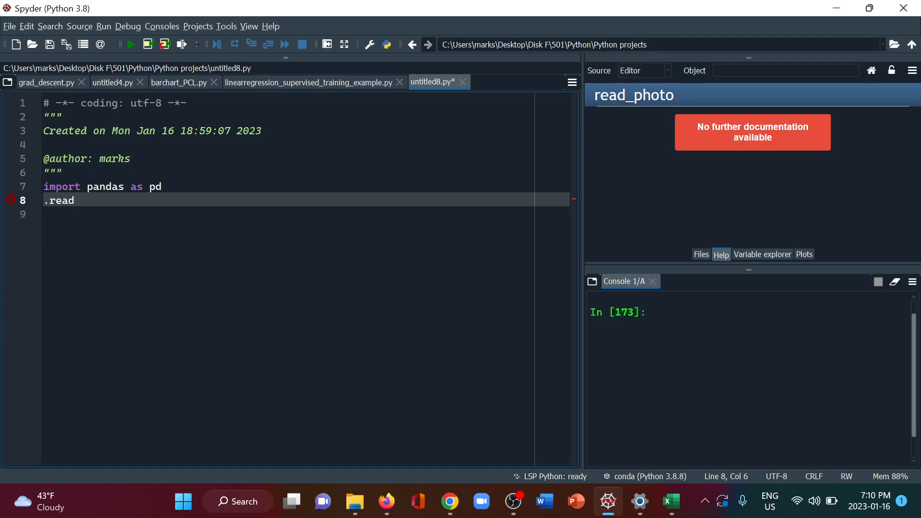
{"action": "type", "text": "_c"}
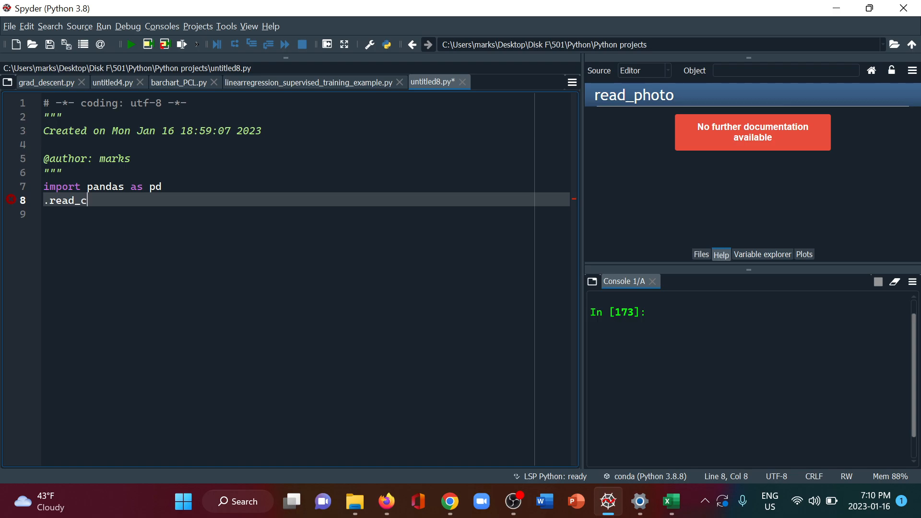
{"action": "type", "text": "sv("}
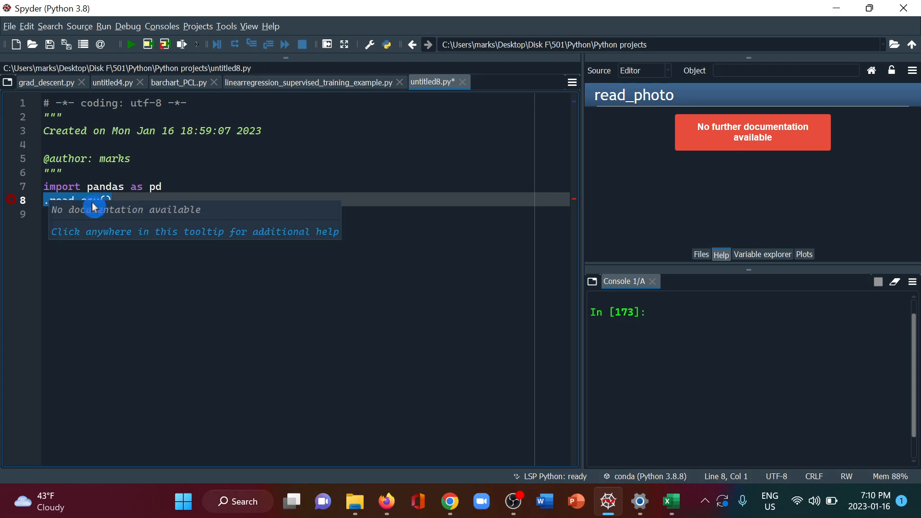
{"action": "left_click", "coordinate": [94, 201]}
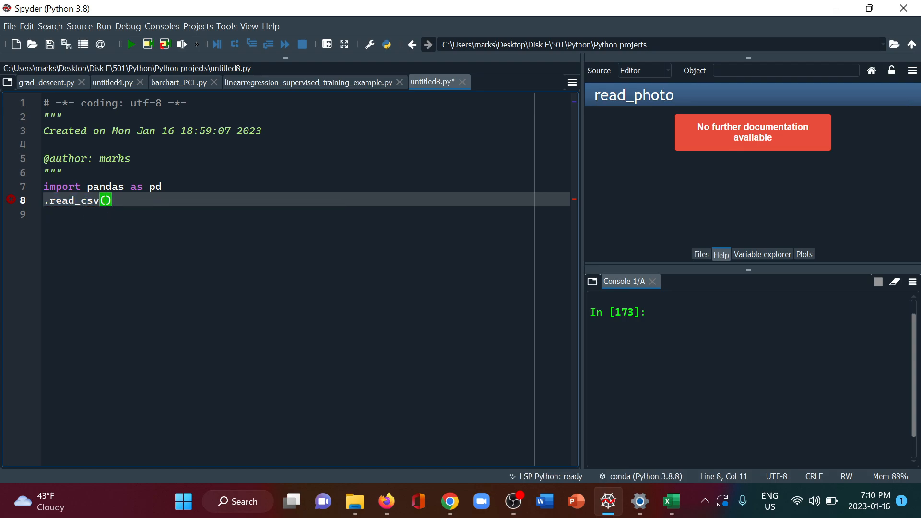
{"action": "type", "text": "\"\""}
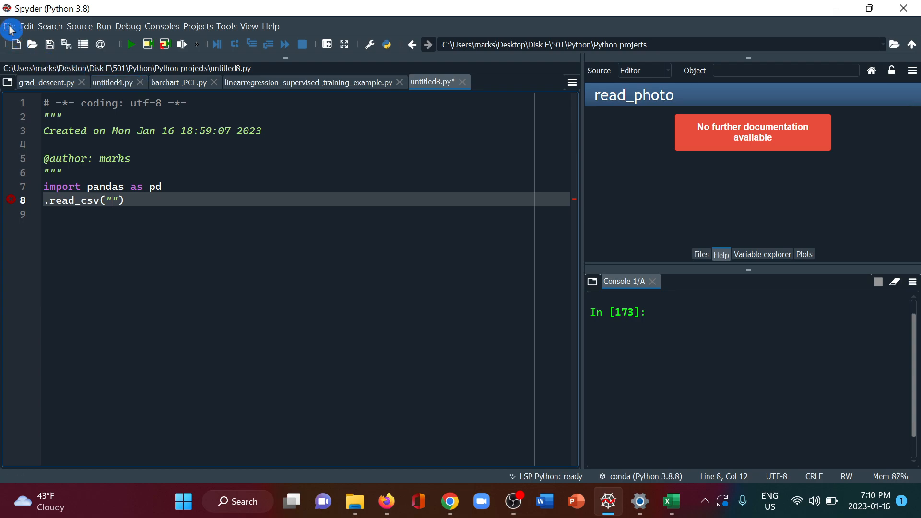
Step: Grab the Python projects folder path from the Save as dialog, then cancel it
{"action": "left_click", "coordinate": [13, 26]}
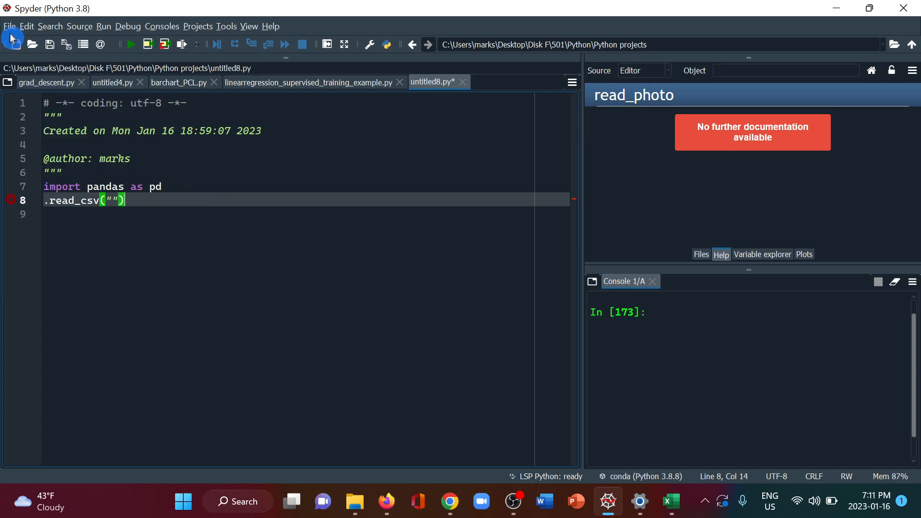
{"action": "left_click", "coordinate": [14, 26]}
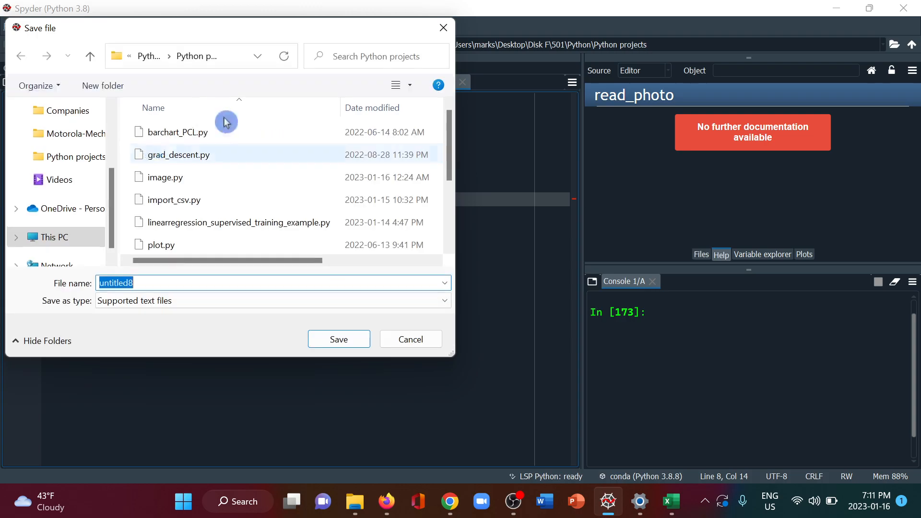
{"action": "left_click", "coordinate": [205, 56]}
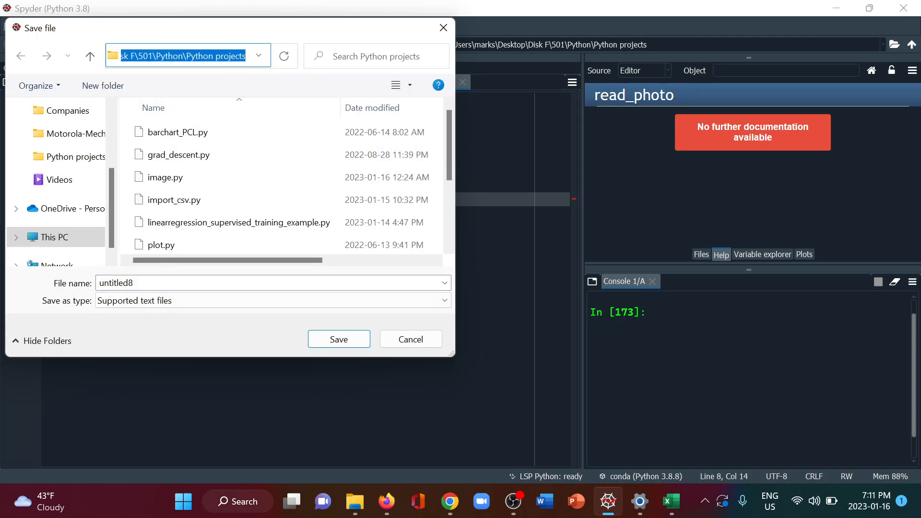
{"action": "left_click", "coordinate": [411, 340]}
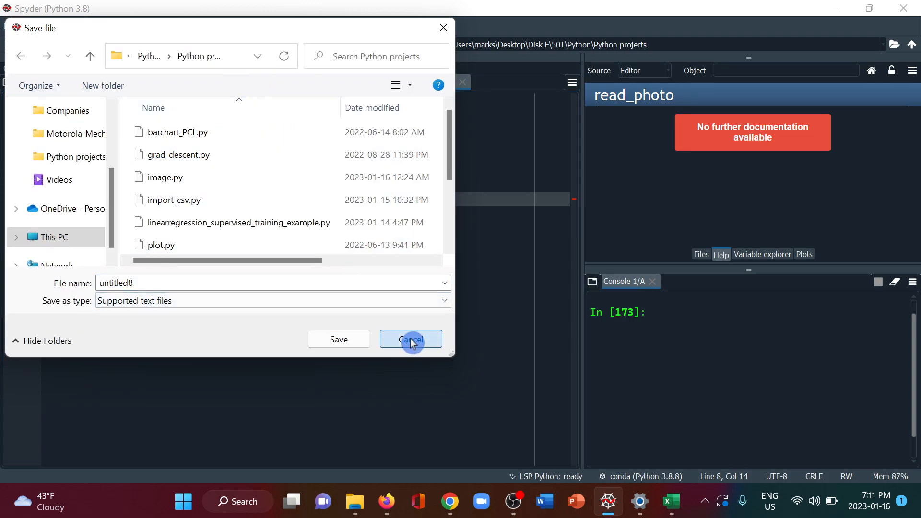
{"action": "left_click", "coordinate": [411, 340]}
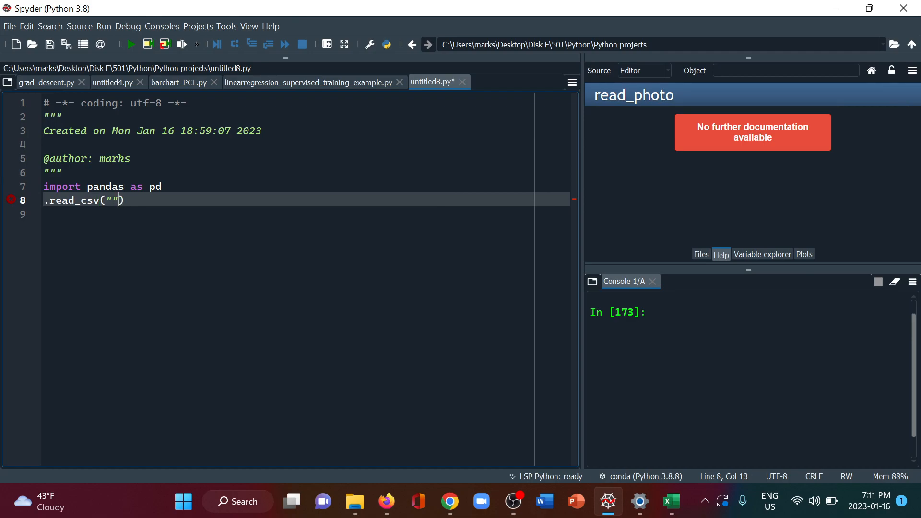
Step: Insert the C:\Users\...\Python projects path ending in \test1 between the read_csv quotes
{"action": "key", "text": "Left"}
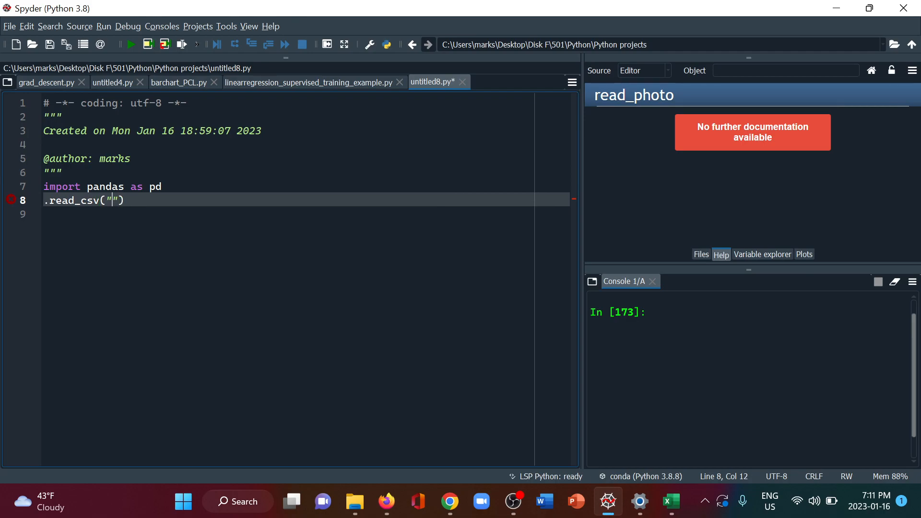
{"action": "type", "text": "C:\\Users\\marks\\Desktop\\Disk F\\501\\Python\\Python projects"}
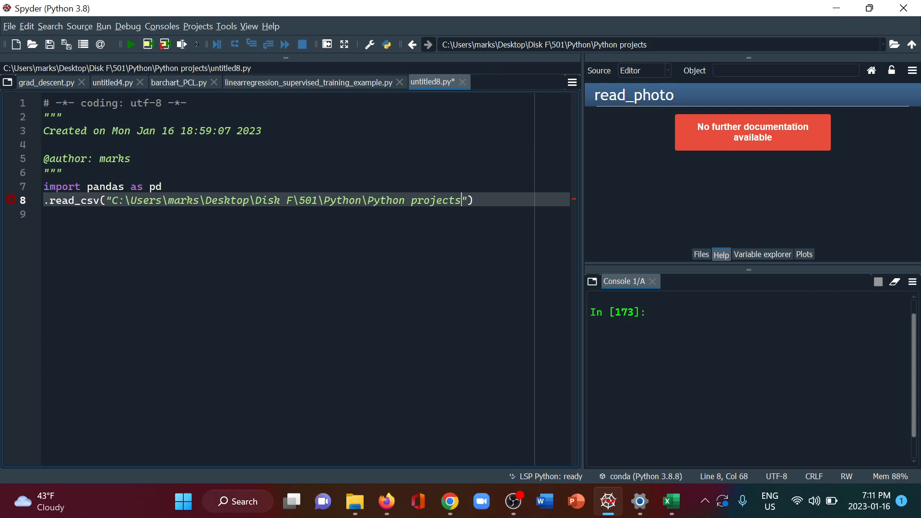
{"action": "type", "text": "\\"}
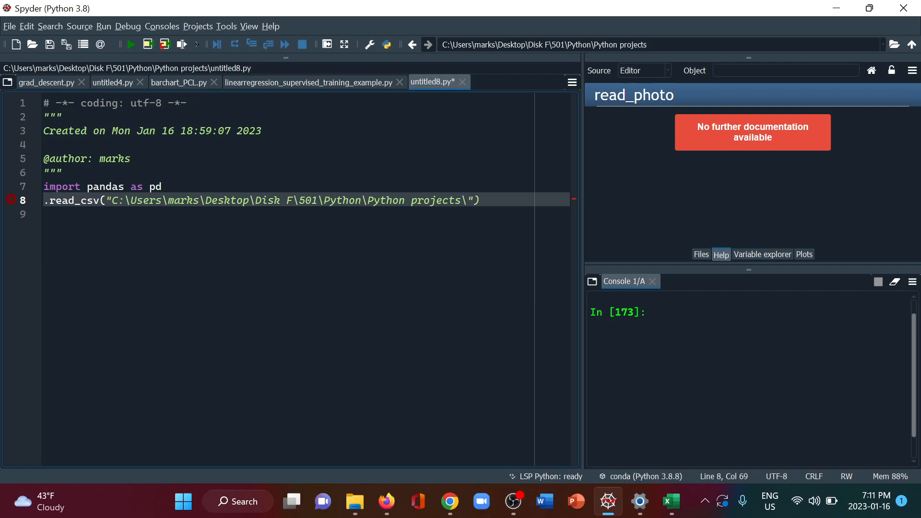
{"action": "type", "text": "\\"}
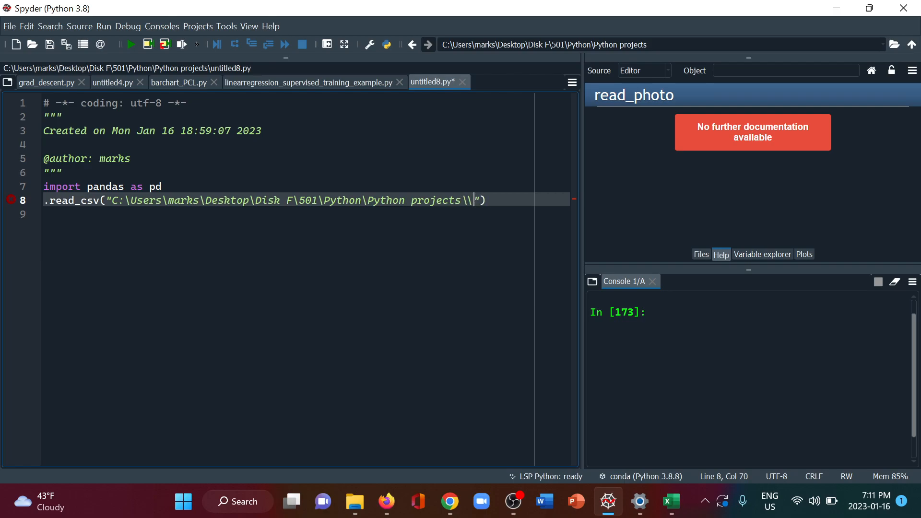
{"action": "type", "text": "test1"}
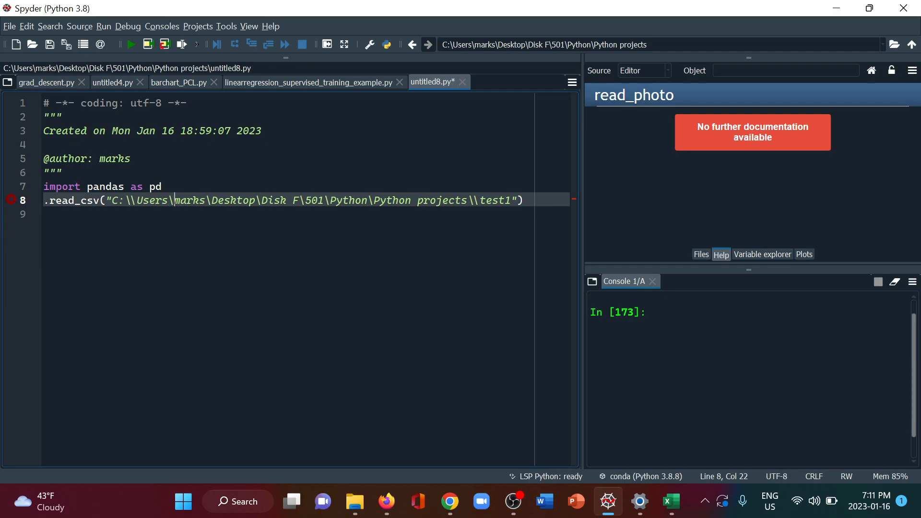
Step: Double every remaining single backslash in the path string
{"action": "type", "text": "\\\\"}
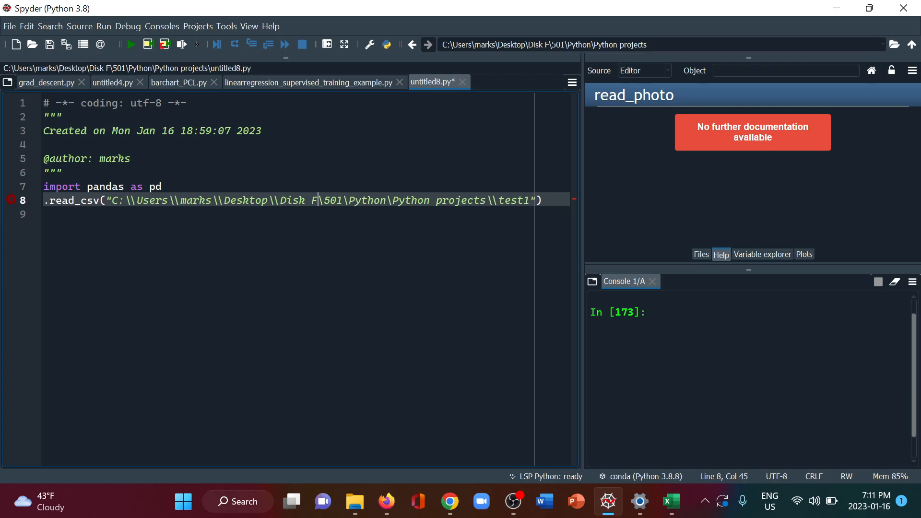
{"action": "type", "text": "\\"}
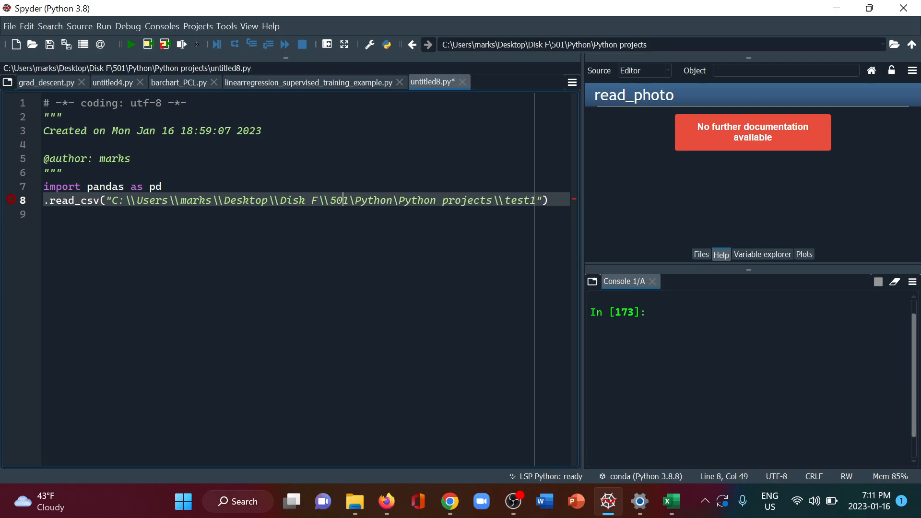
{"action": "type", "text": "\\\\"}
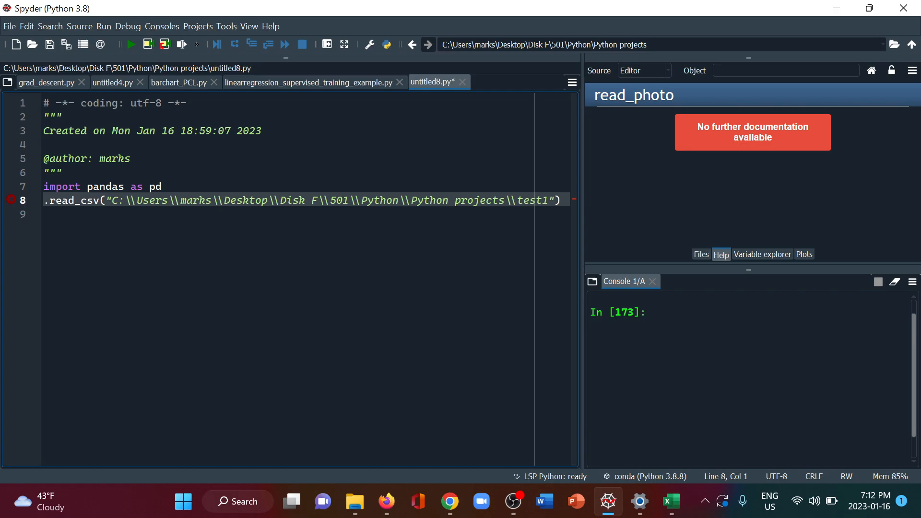
Step: Assign the read_csv result to a=pd.read_csv(...) and add print(a) below it
{"action": "type", "text": "pd"}
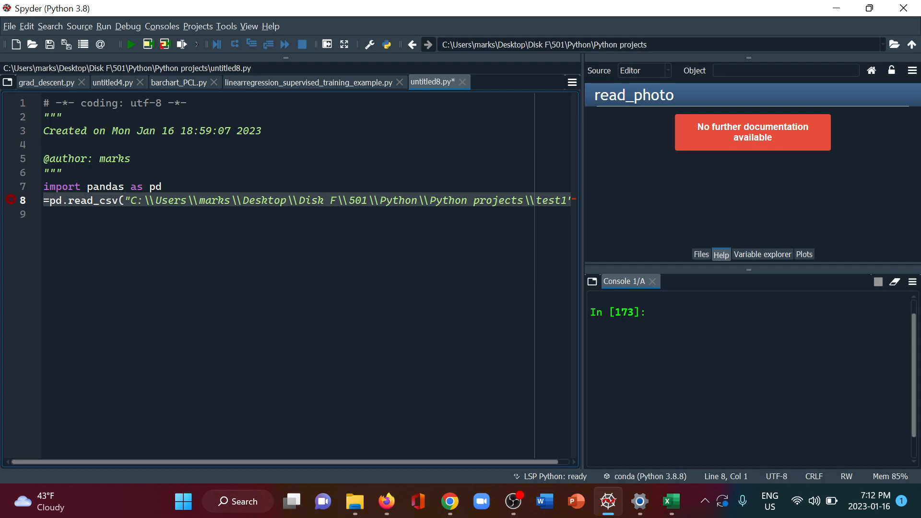
{"action": "type", "text": "a"}
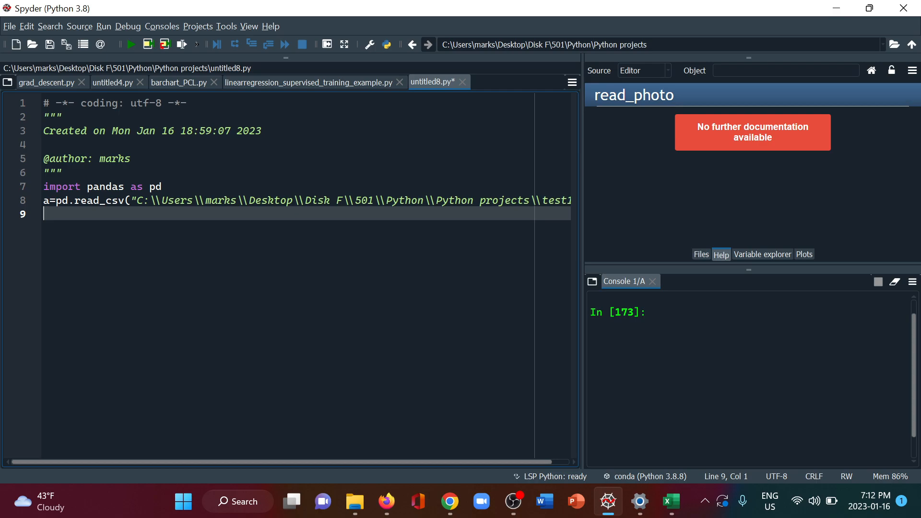
{"action": "type", "text": "print"}
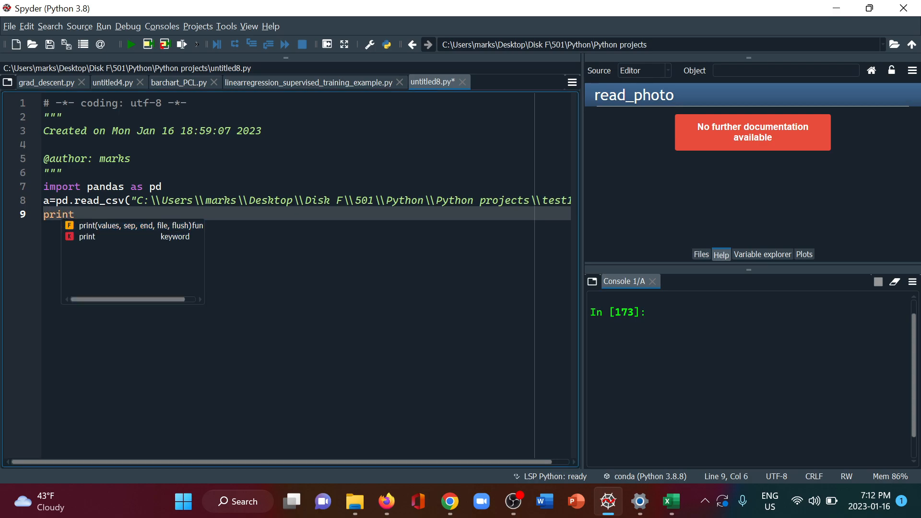
{"action": "type", "text": "("}
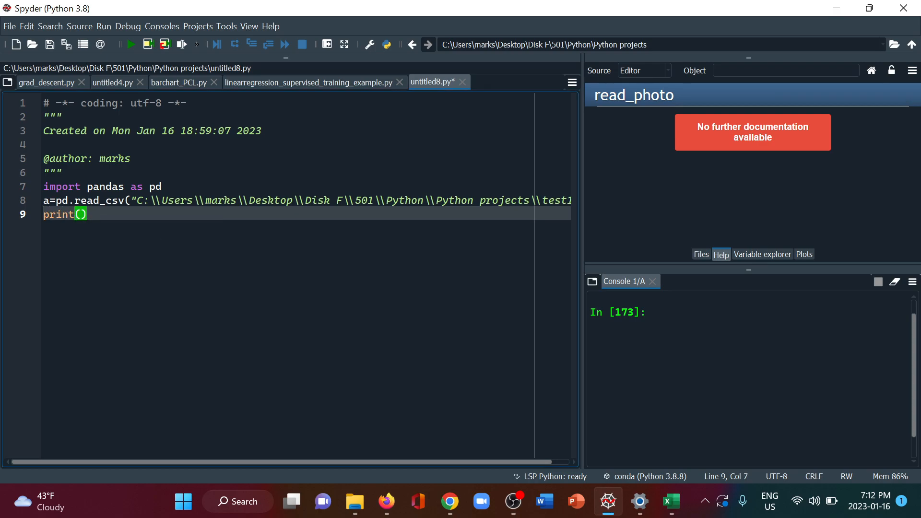
{"action": "type", "text": "a"}
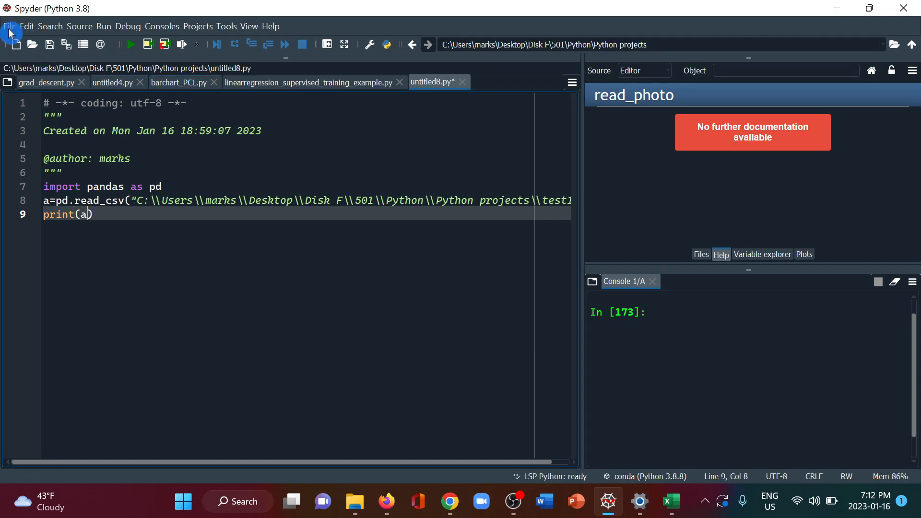
Step: Save the script as csv_import.py in the Python projects folder
{"action": "left_click", "coordinate": [17, 26]}
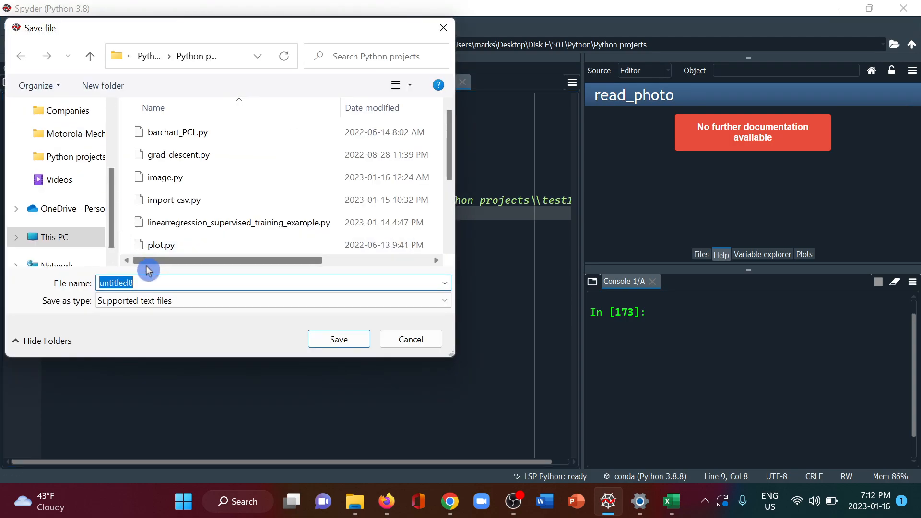
{"action": "type", "text": "csv"}
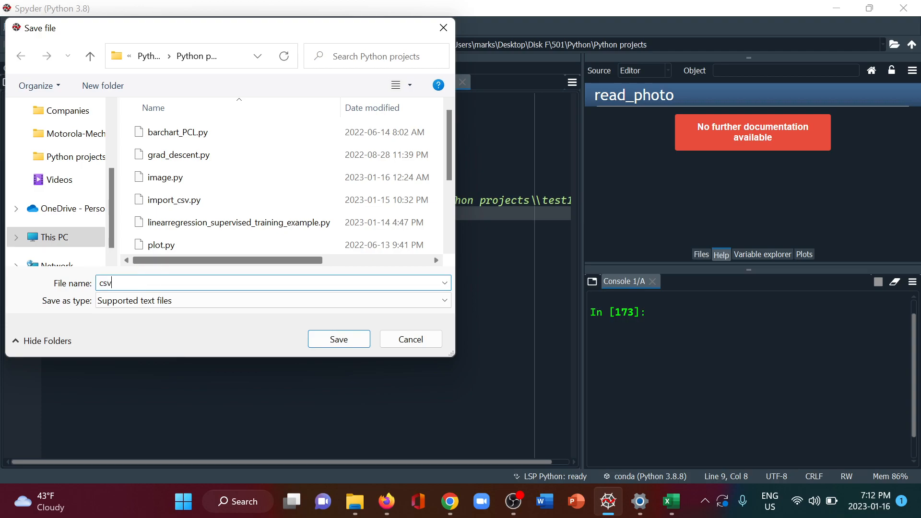
{"action": "type", "text": "_import"}
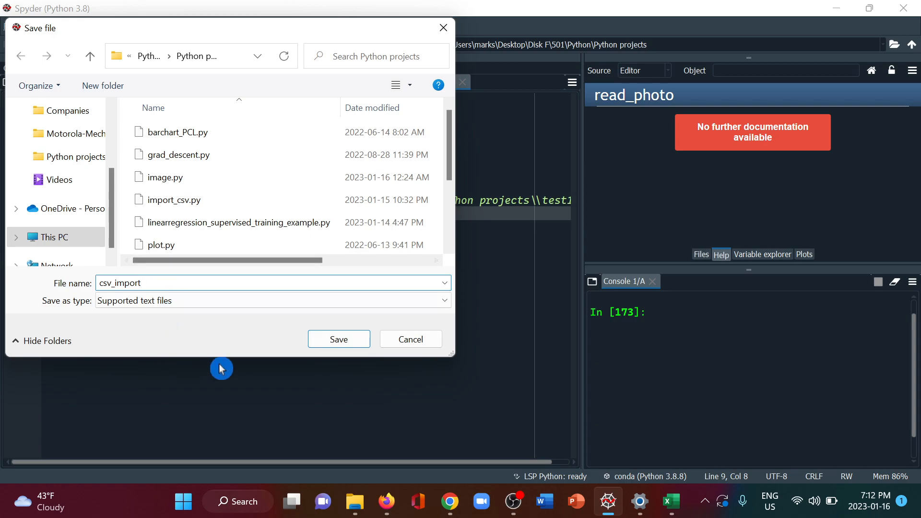
{"action": "left_click", "coordinate": [339, 340]}
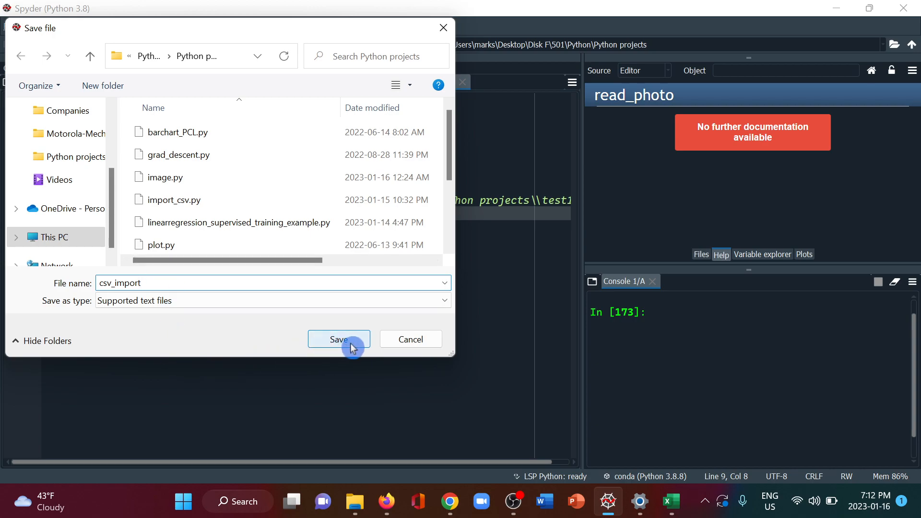
{"action": "left_click", "coordinate": [339, 339]}
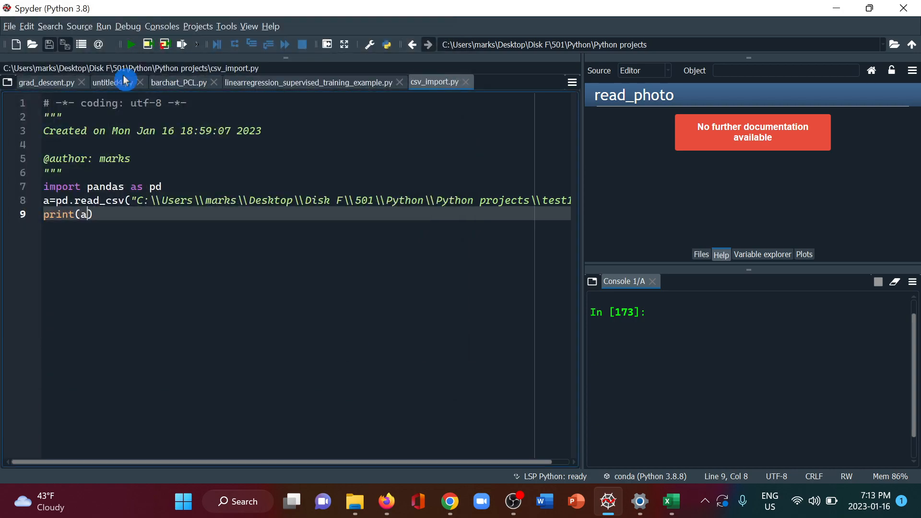
Step: Run csv_import.py and inspect the line-8 path after the FileNotFoundError for test1
{"action": "left_click", "coordinate": [130, 45]}
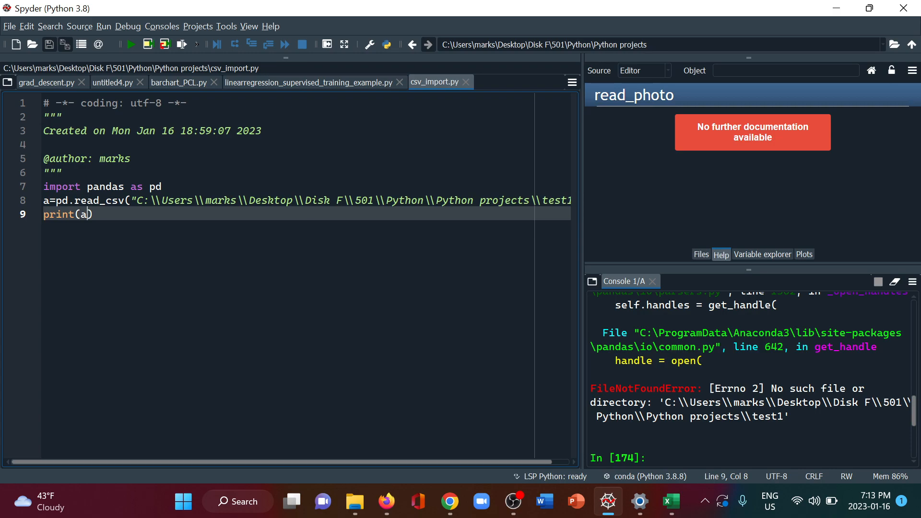
{"action": "left_click", "coordinate": [171, 201]}
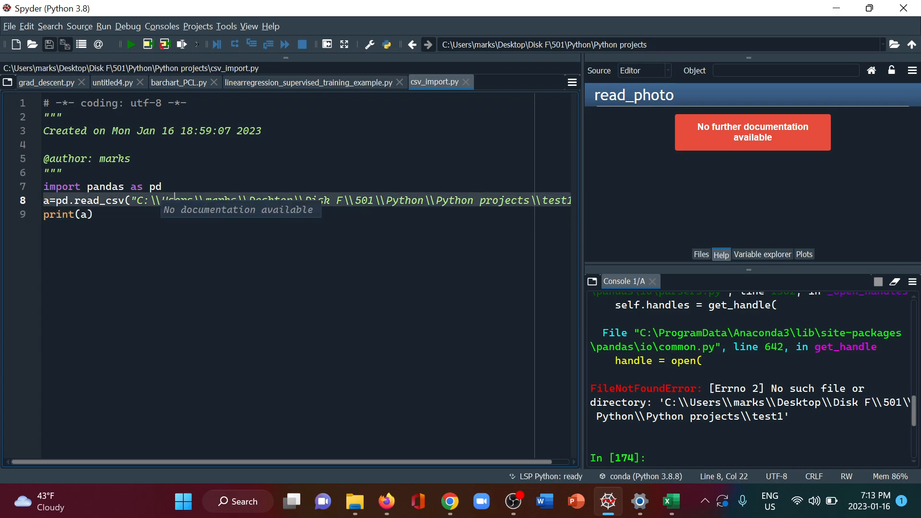
{"action": "left_click_drag", "start_coordinate": [171, 201], "coordinate": [240, 200]}
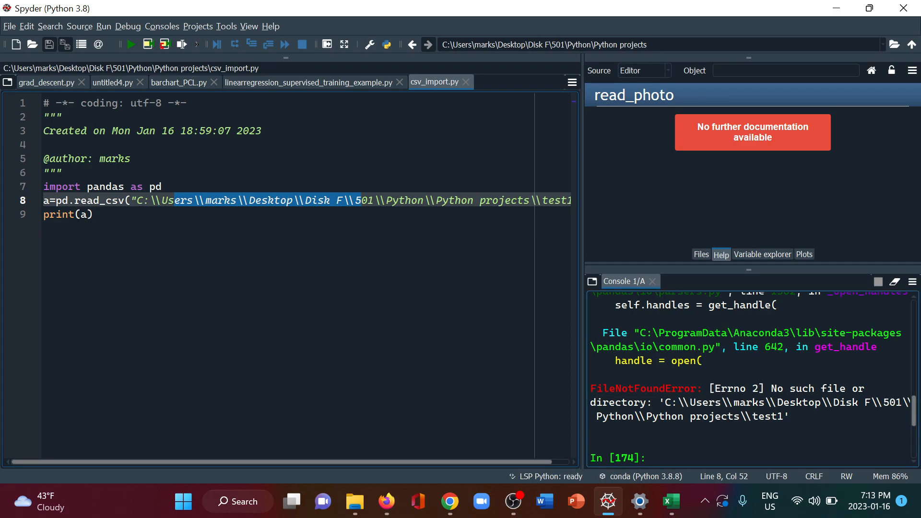
{"action": "scroll", "scroll_direction": "down", "scroll_amount": 3}
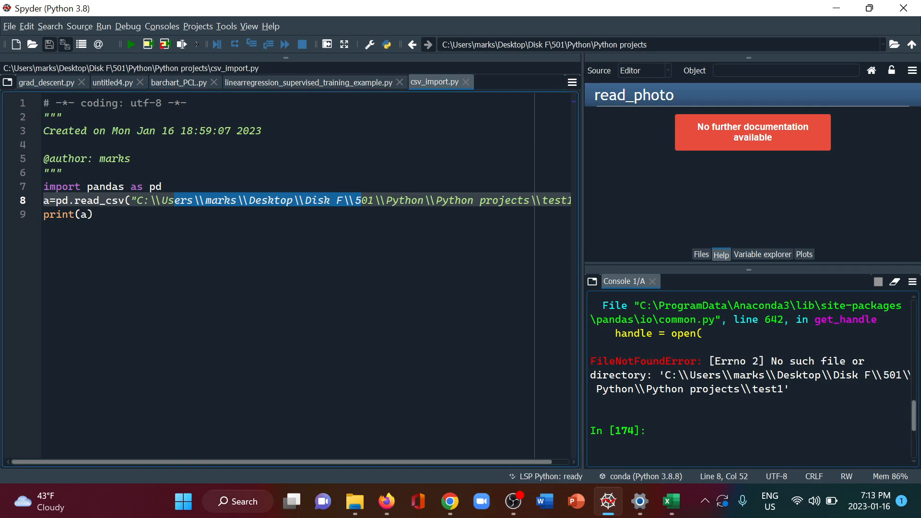
Step: Append .csv to the test1 path and rerun, printing the SL No./Mat. Type/Price table
{"action": "left_click", "coordinate": [48, 200]}
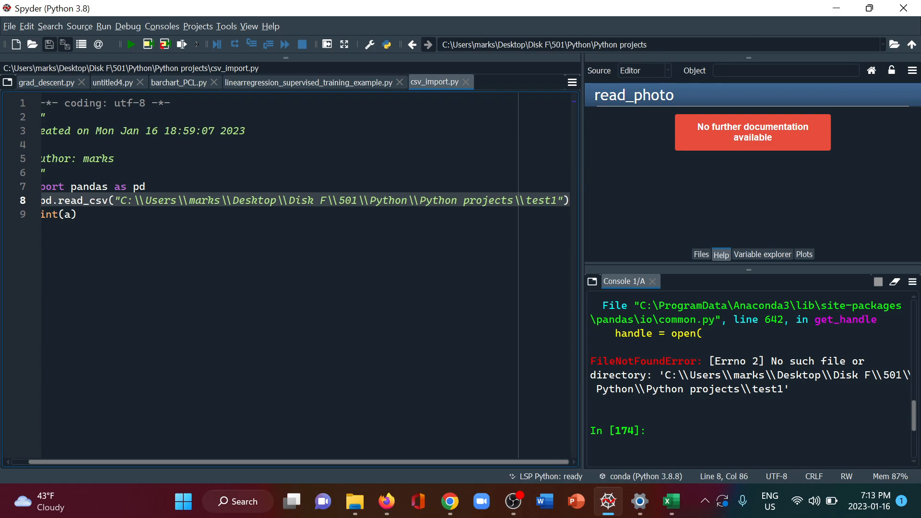
{"action": "type", "text": ".cs"}
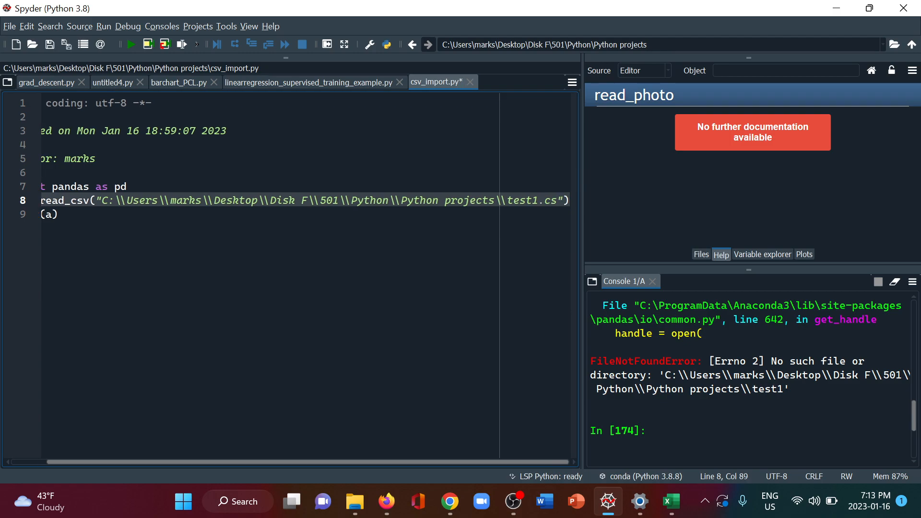
{"action": "type", "text": "v"}
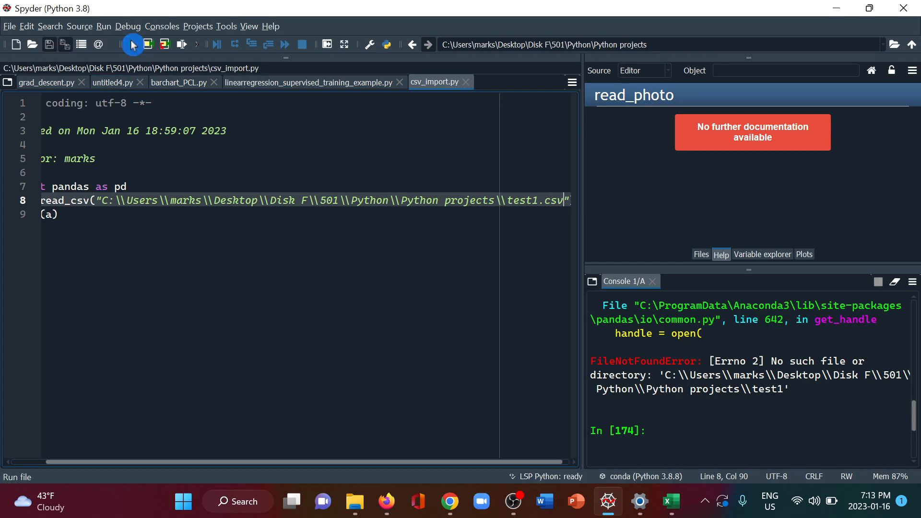
{"action": "left_click", "coordinate": [129, 44]}
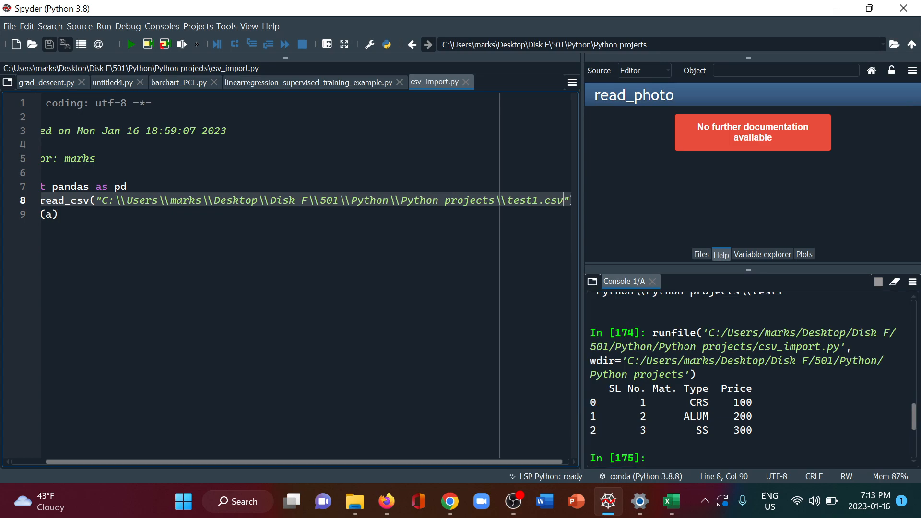
{"action": "scroll", "scroll_direction": "left", "scroll_amount": 3}
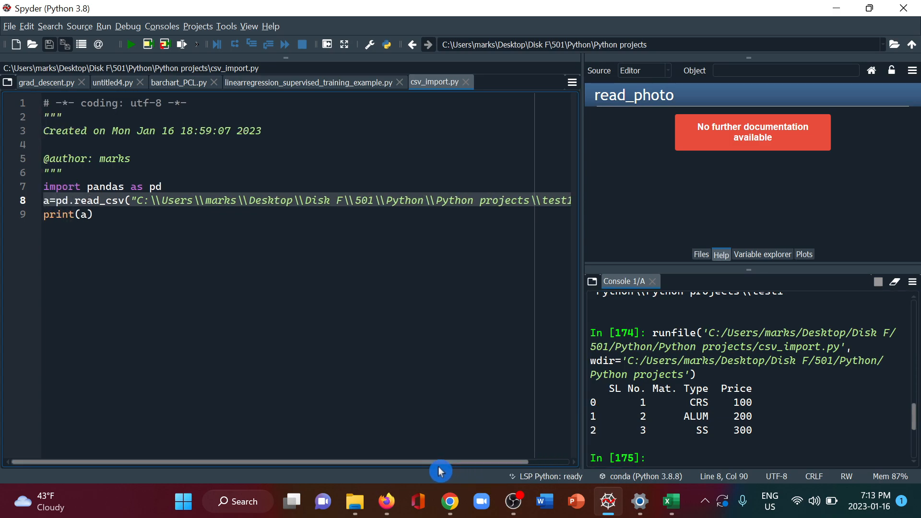